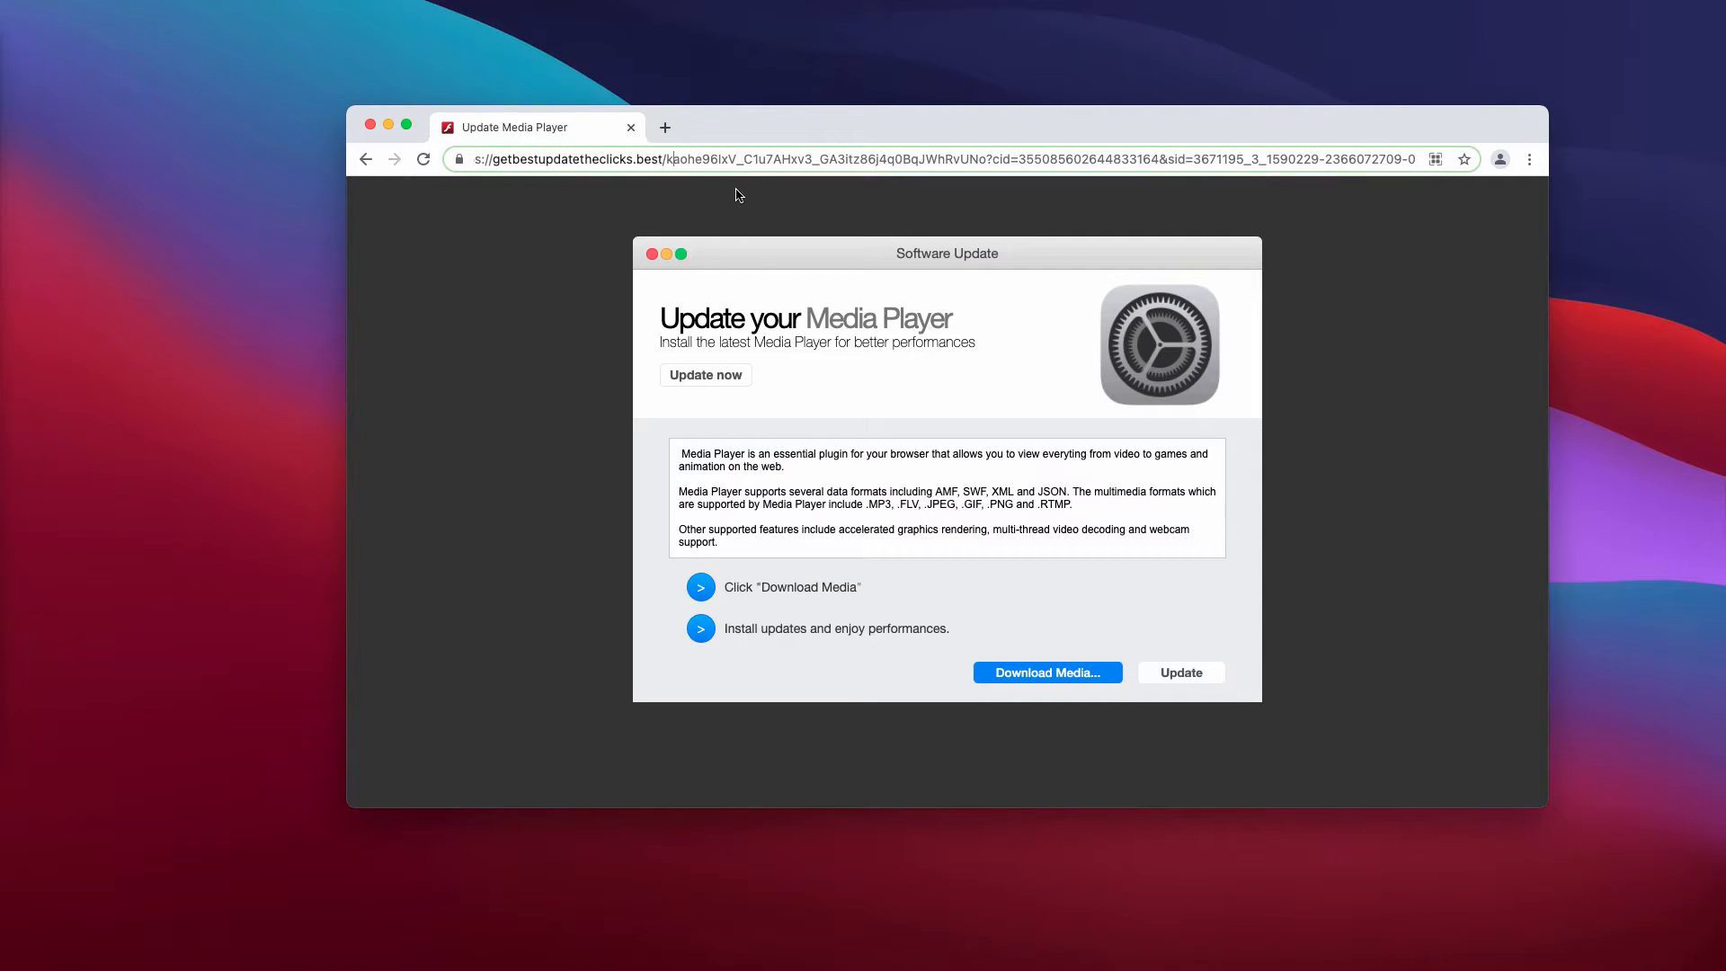
mouse_move(516, 365)
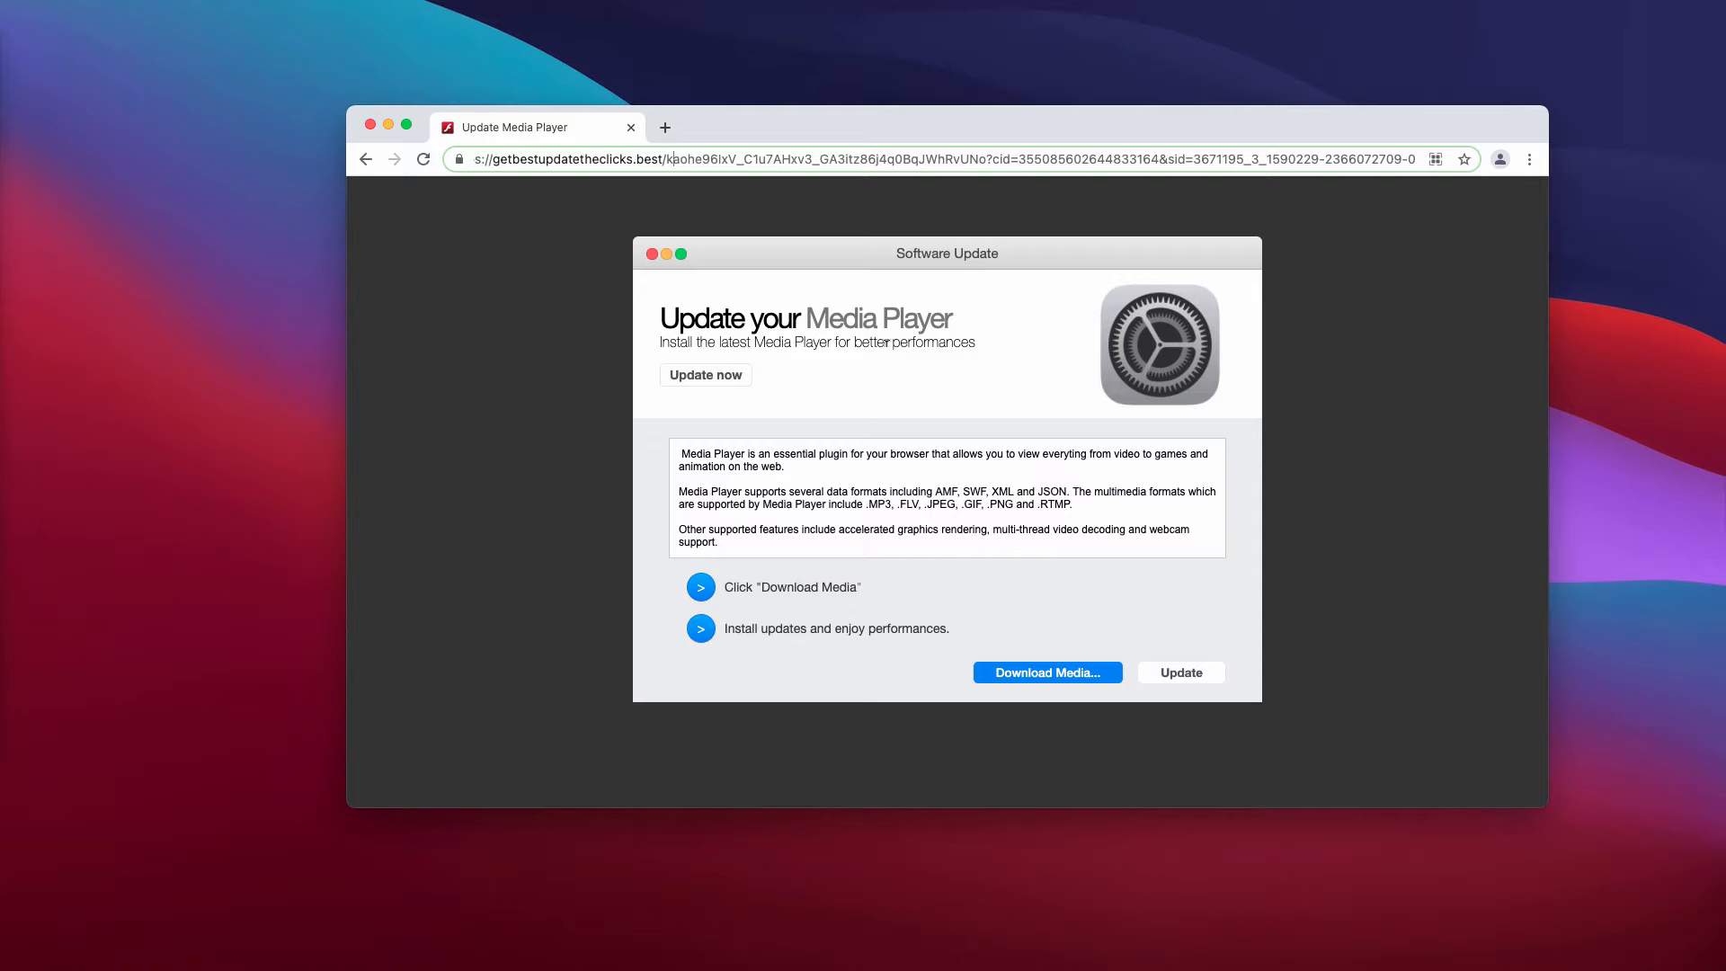
mouse_move(800, 431)
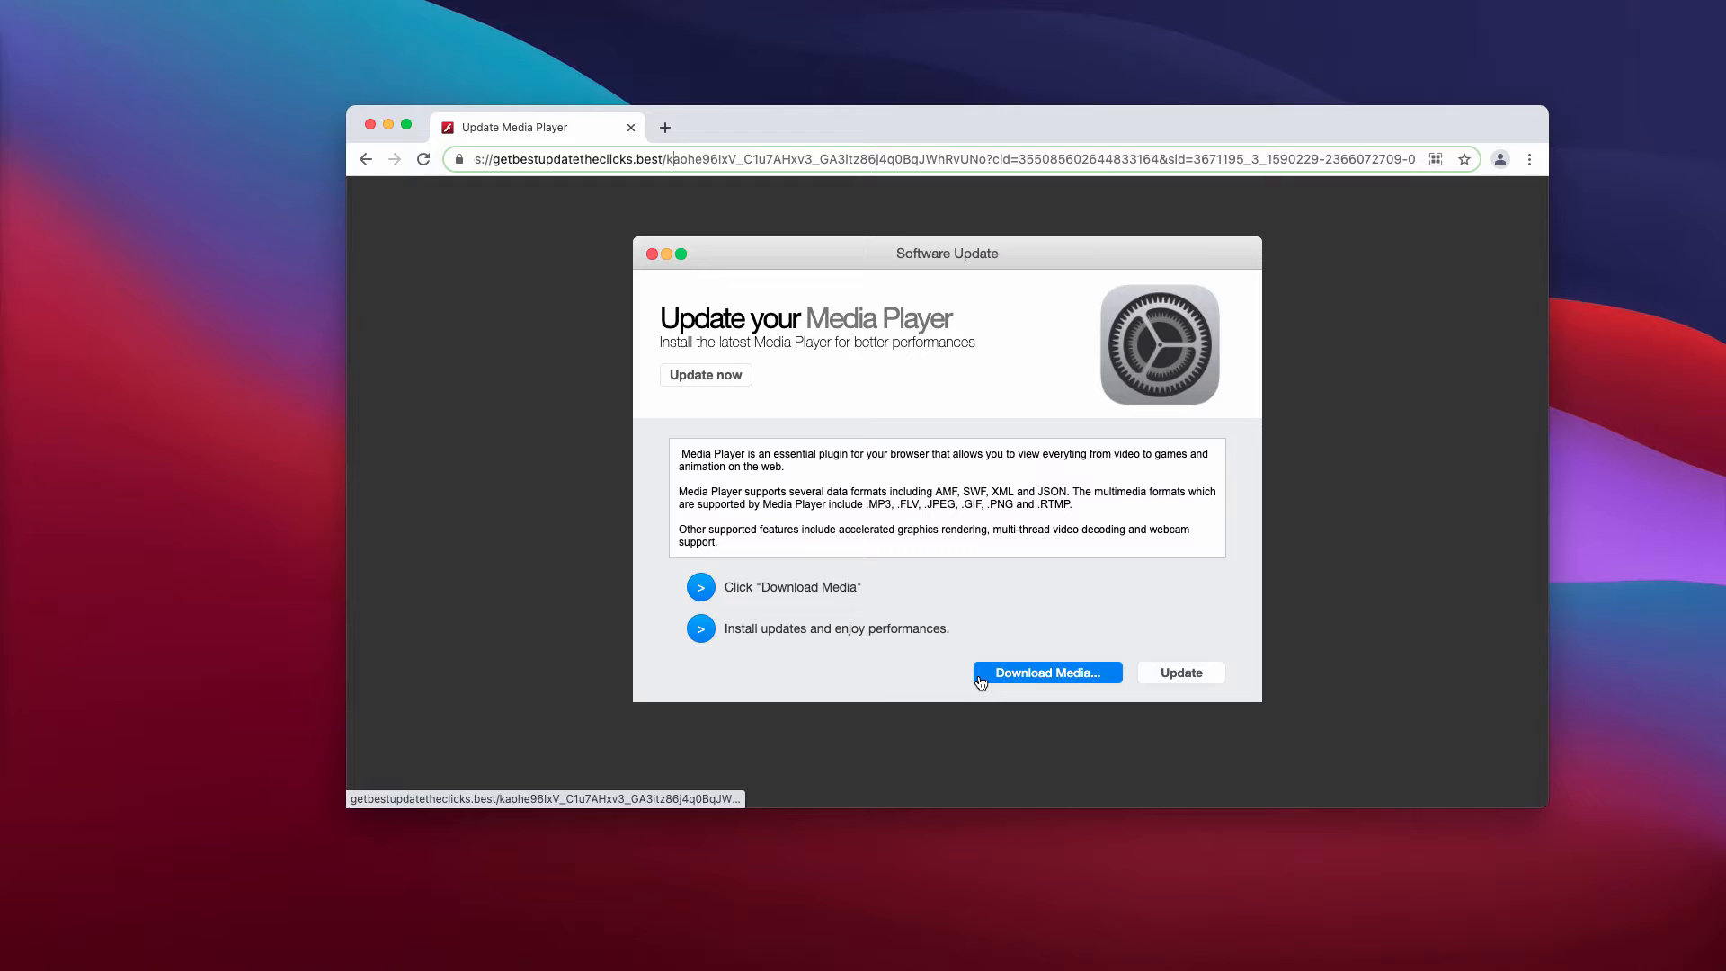
mouse_move(266, 389)
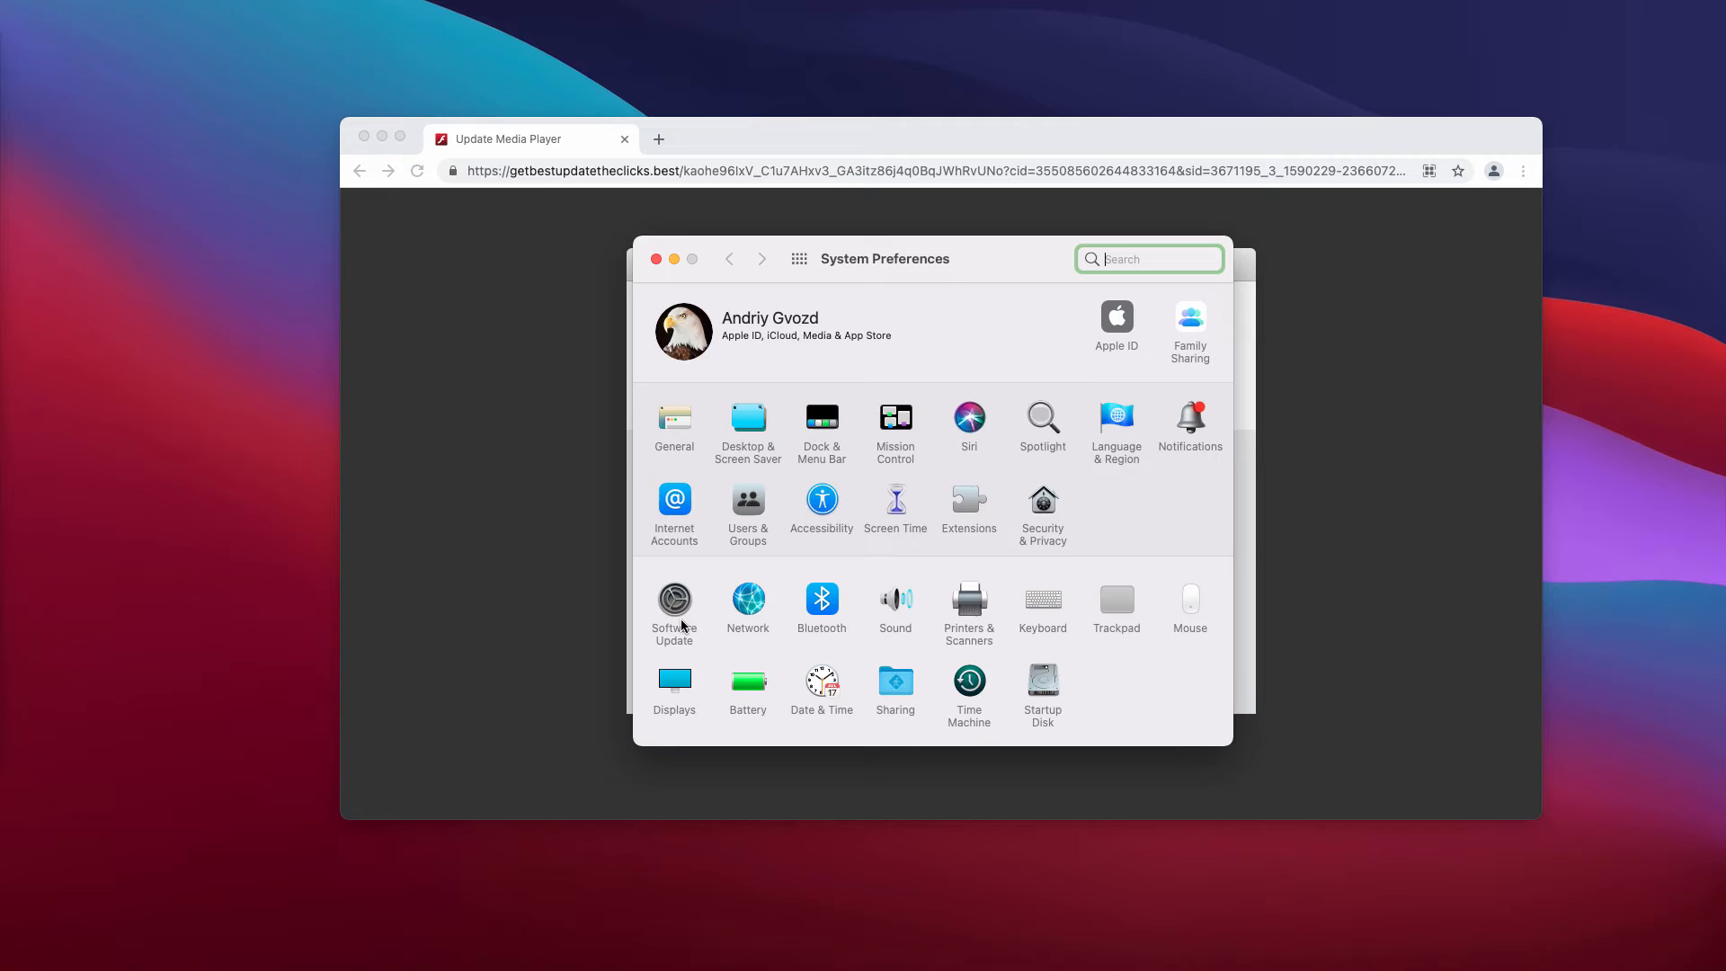
- Run Software Update, confirm the Mac is up to date, and close System Preferences
click(674, 600)
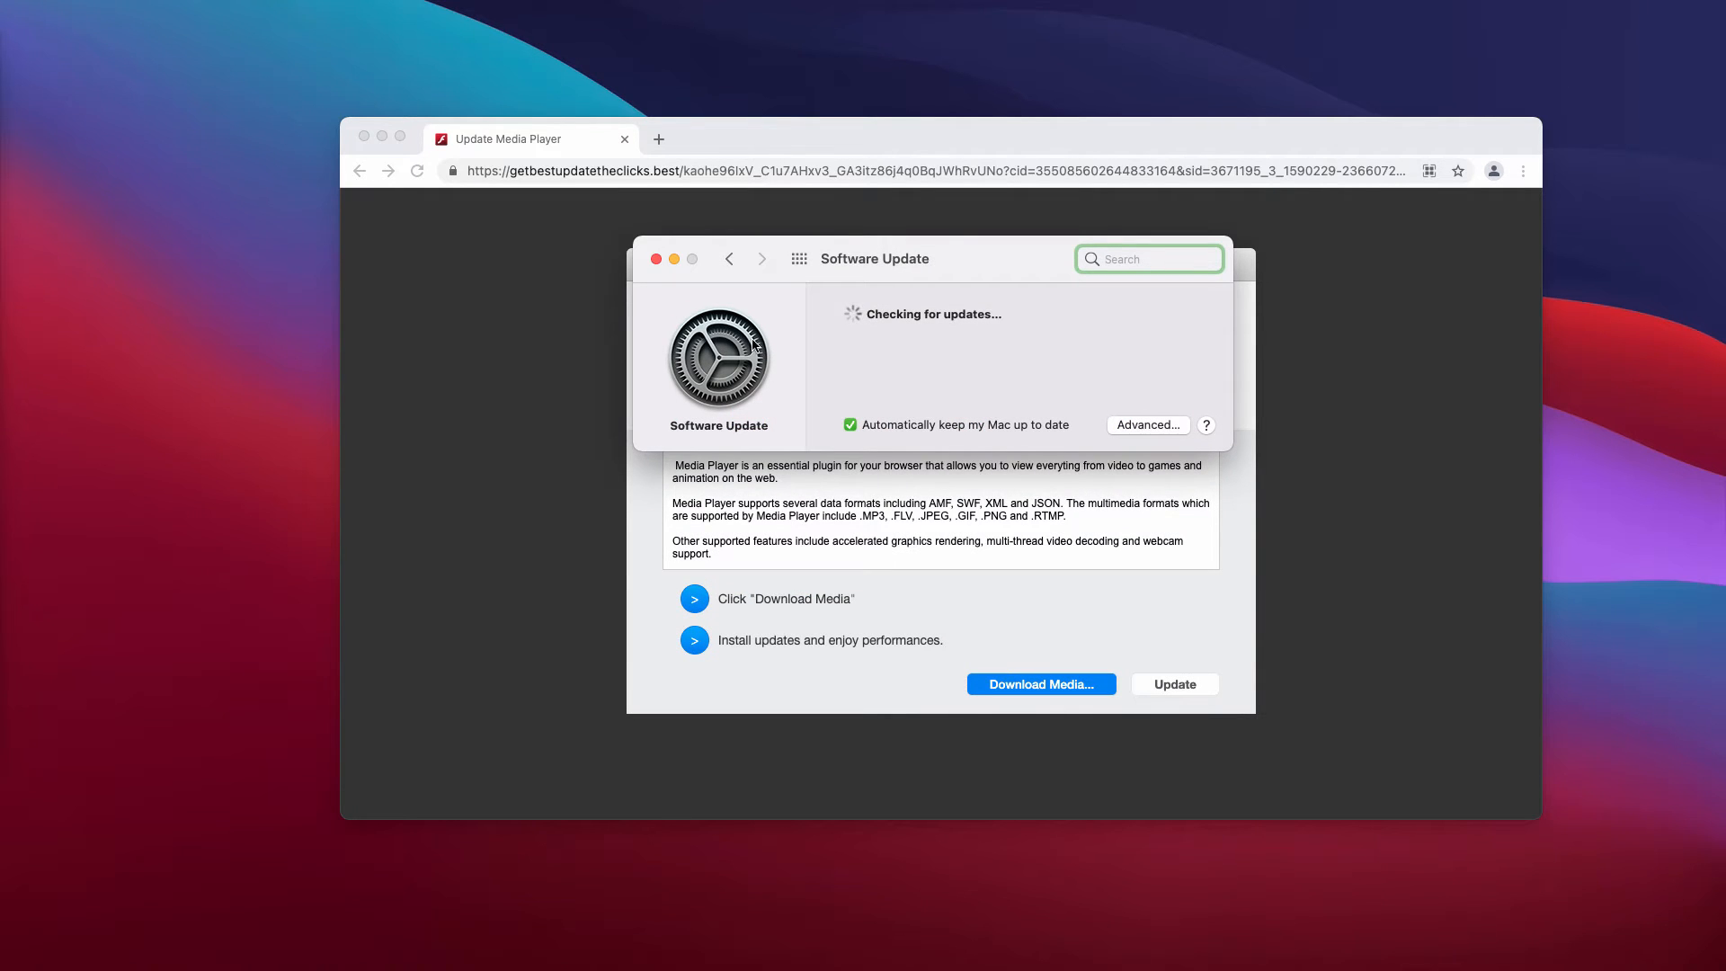
mouse_move(725, 271)
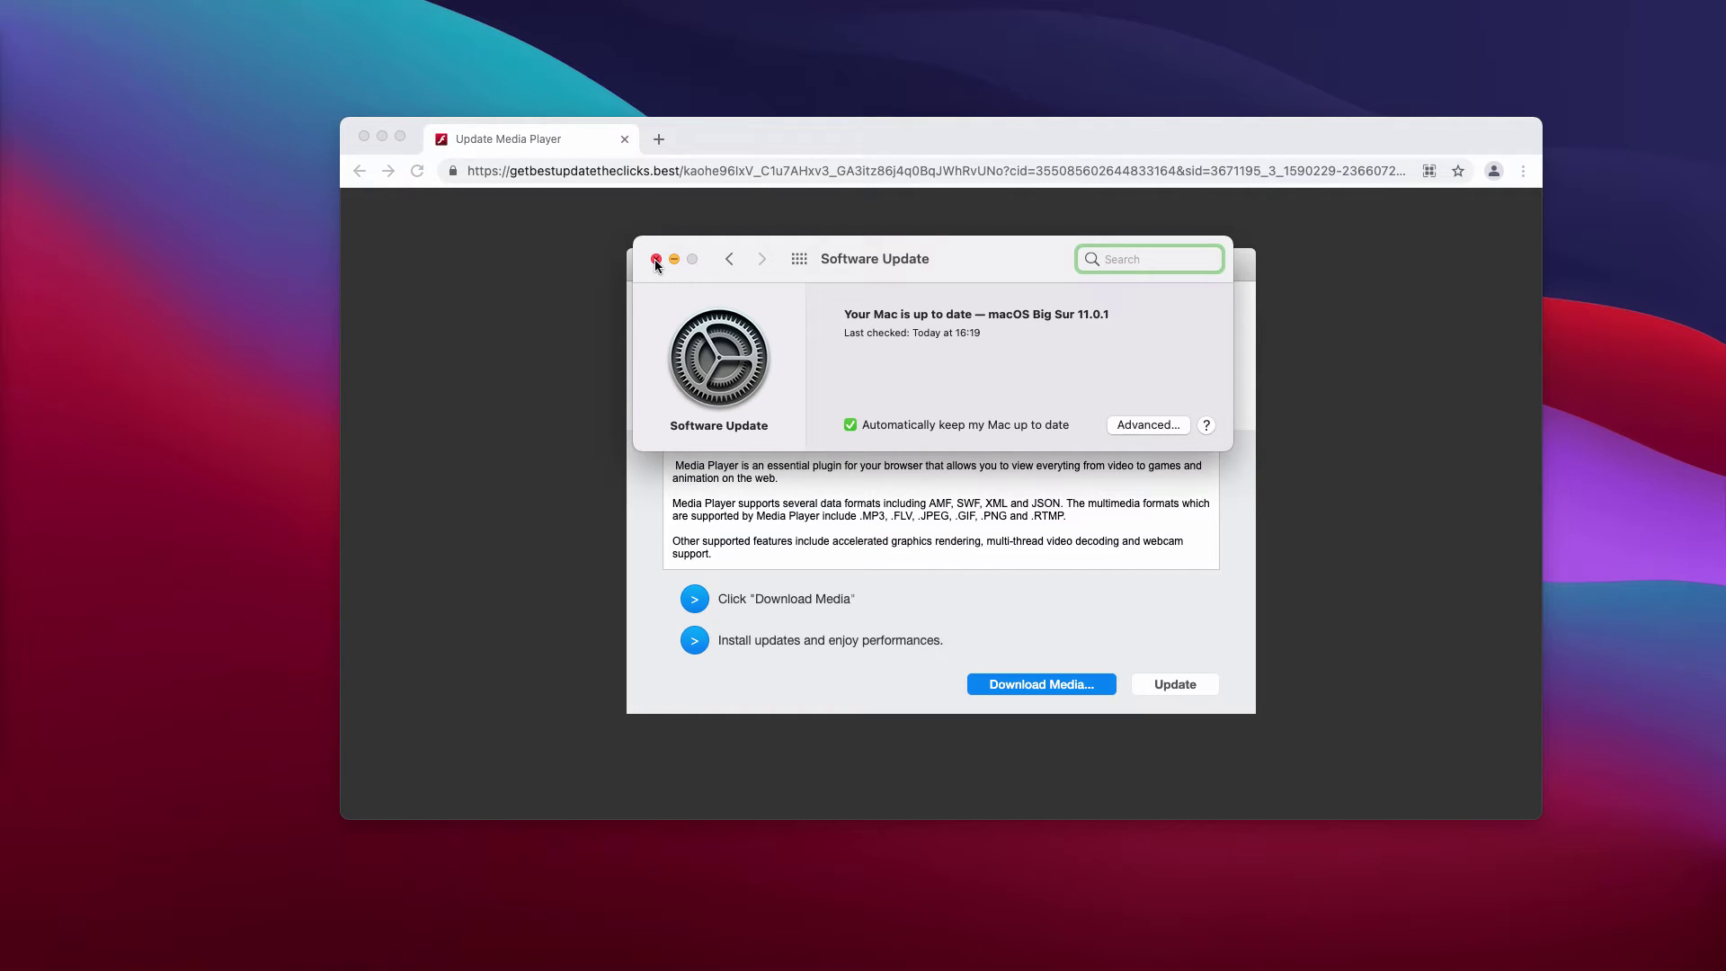
click(656, 259)
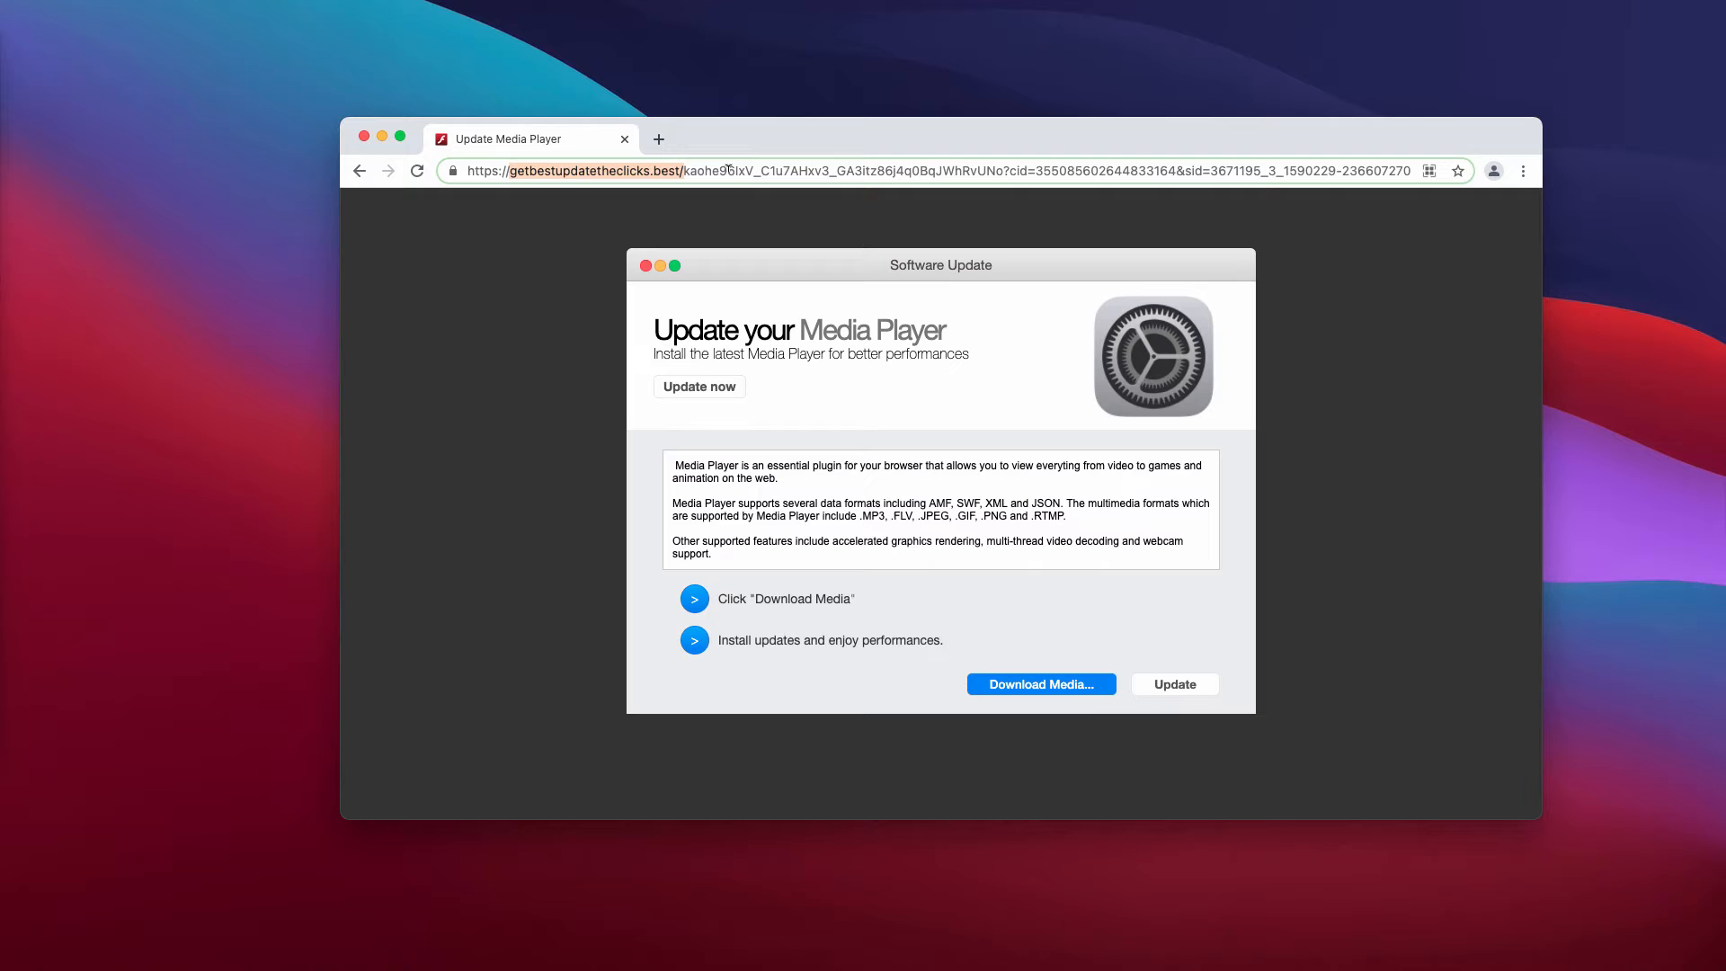
- Trigger the fake Download Media offer and close the resulting Yahoo pop-up window
click(1041, 684)
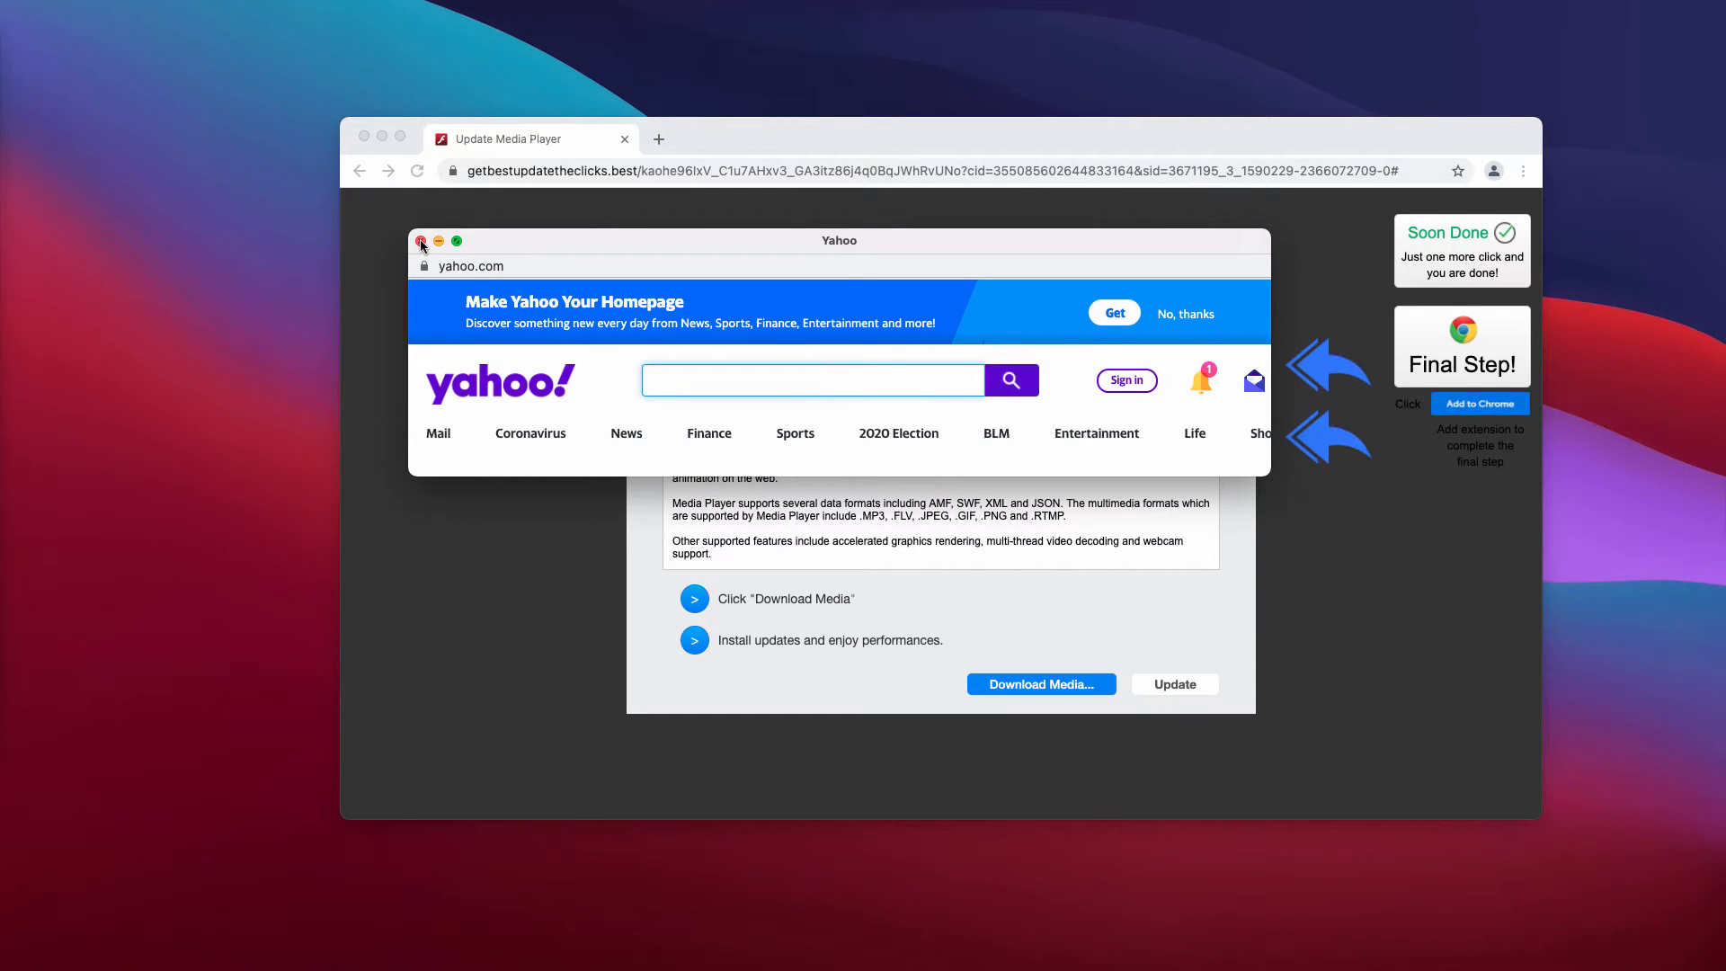
click(421, 241)
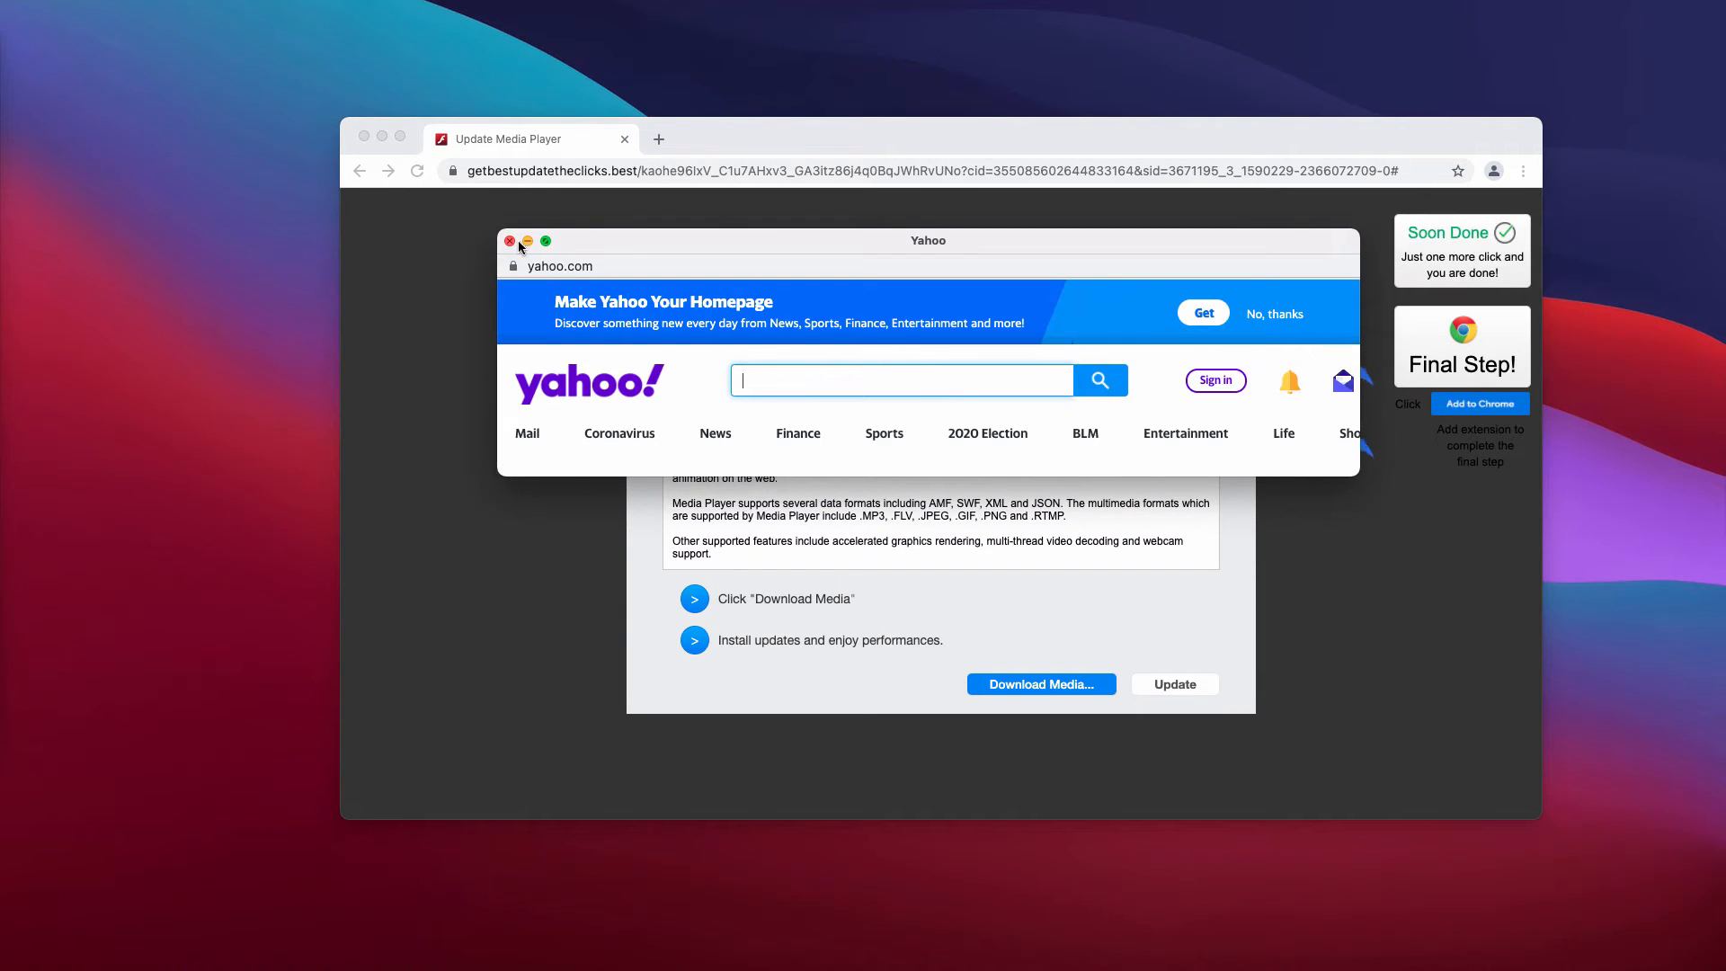
click(509, 241)
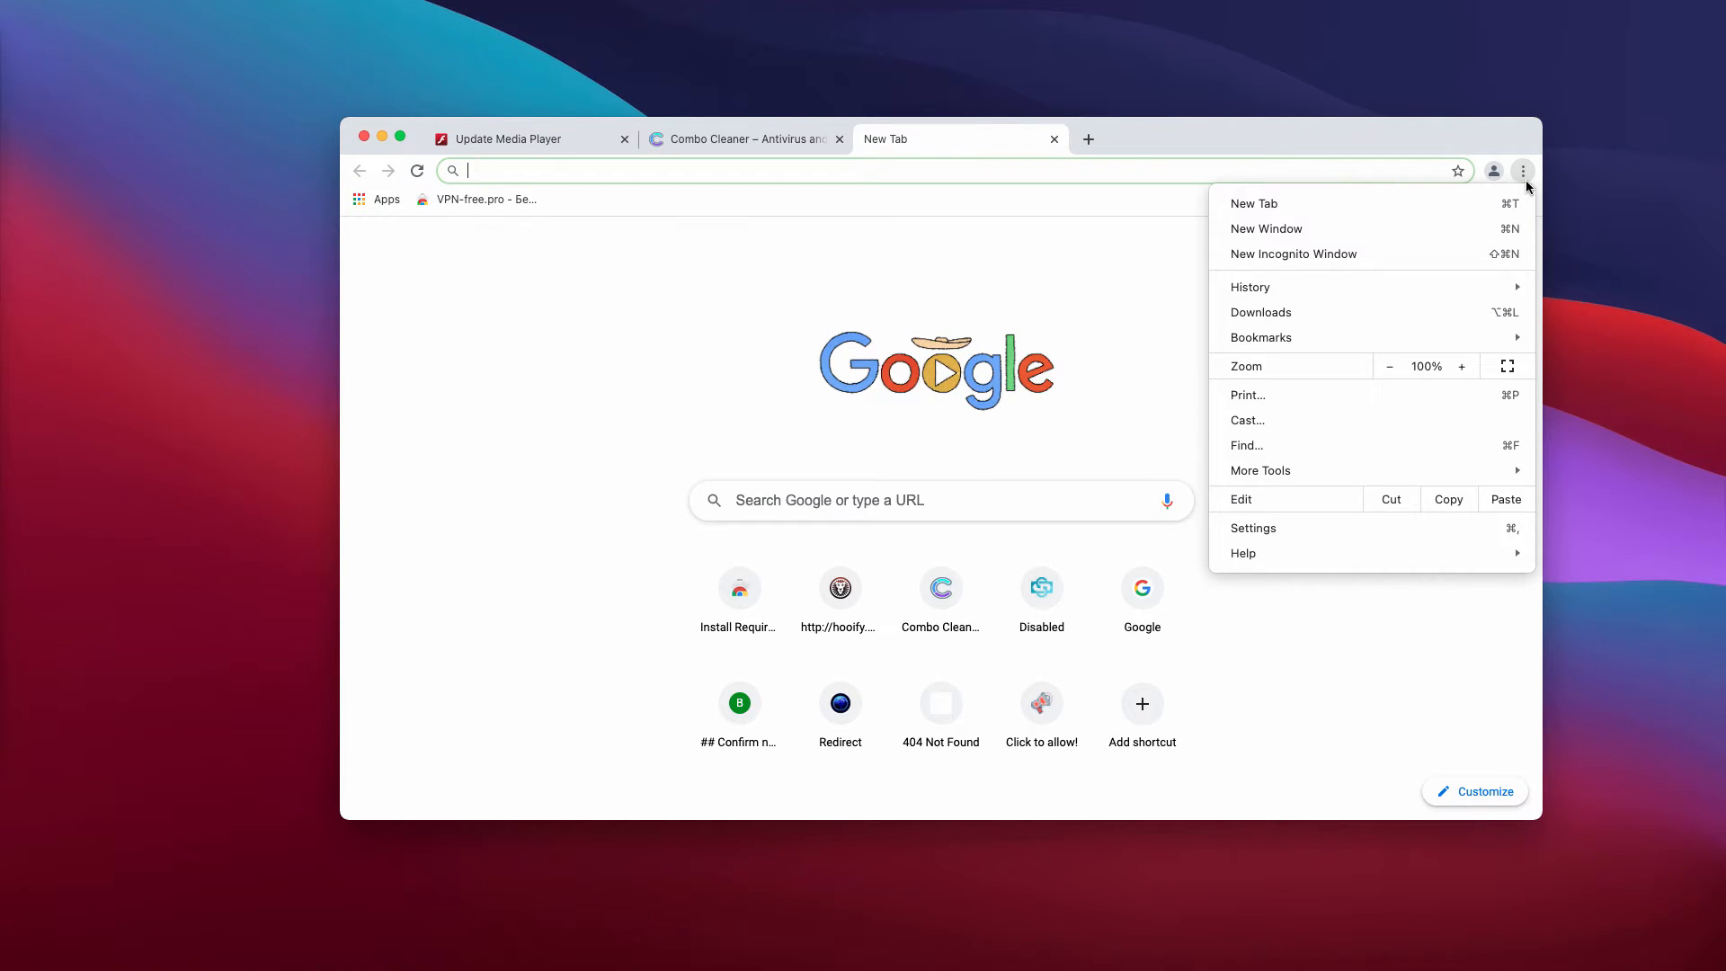
mouse_move(1330, 473)
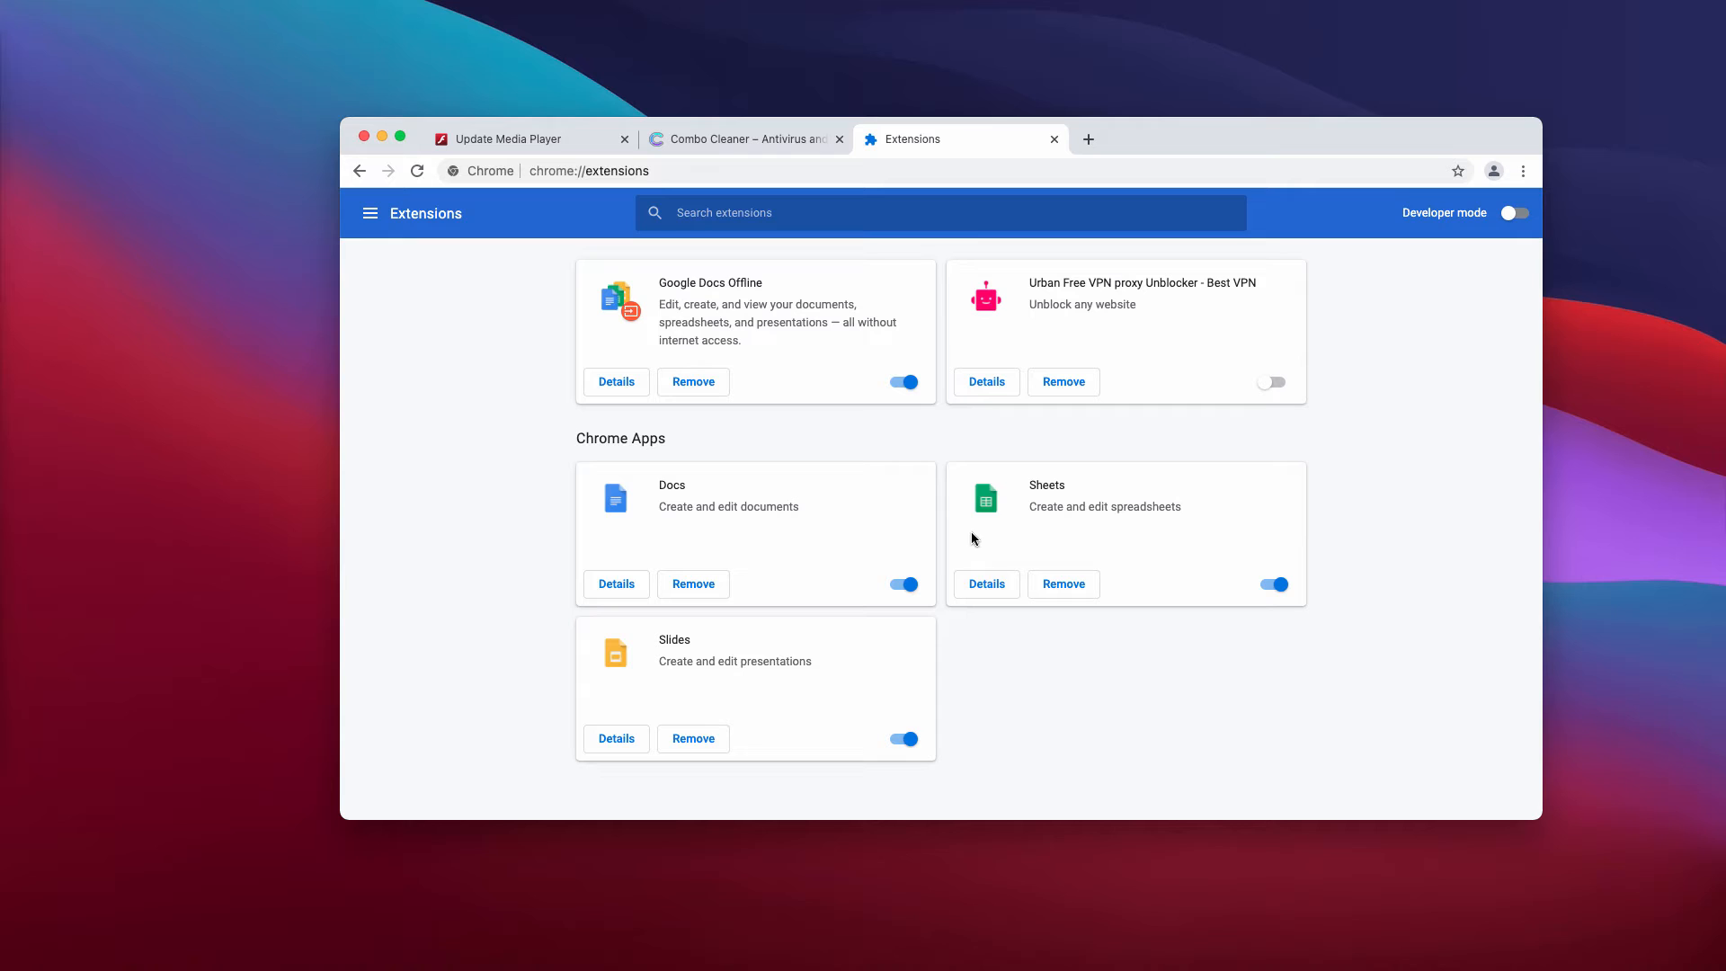
mouse_move(719, 423)
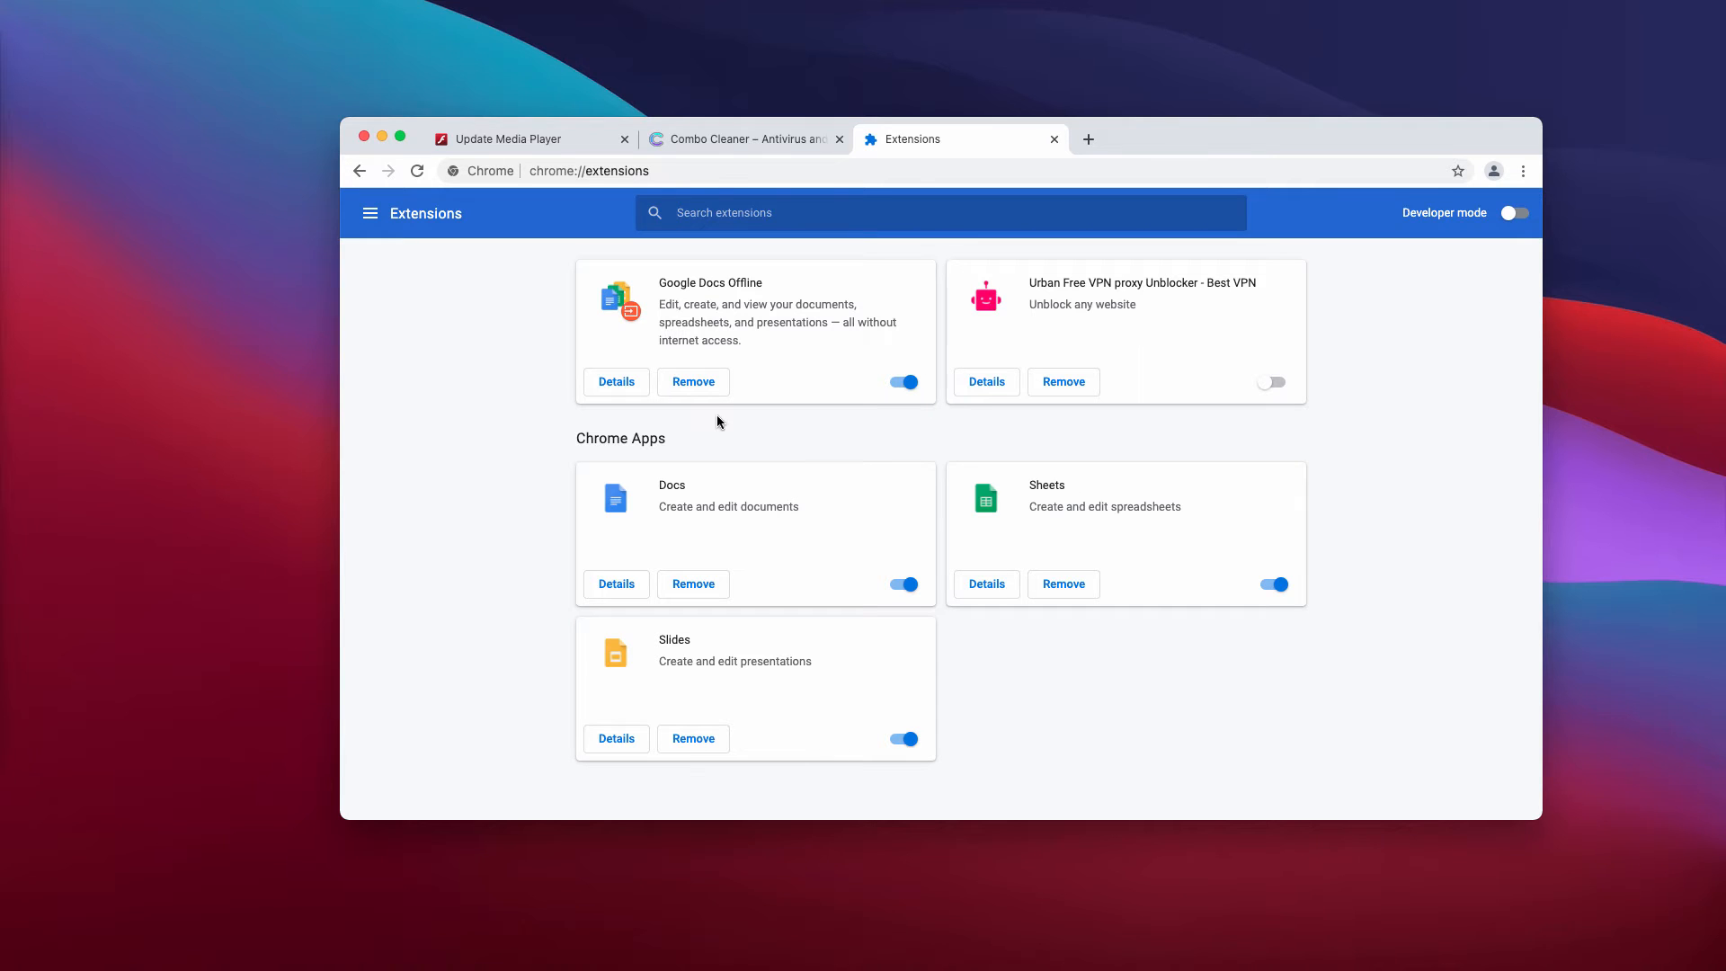
mouse_move(949, 435)
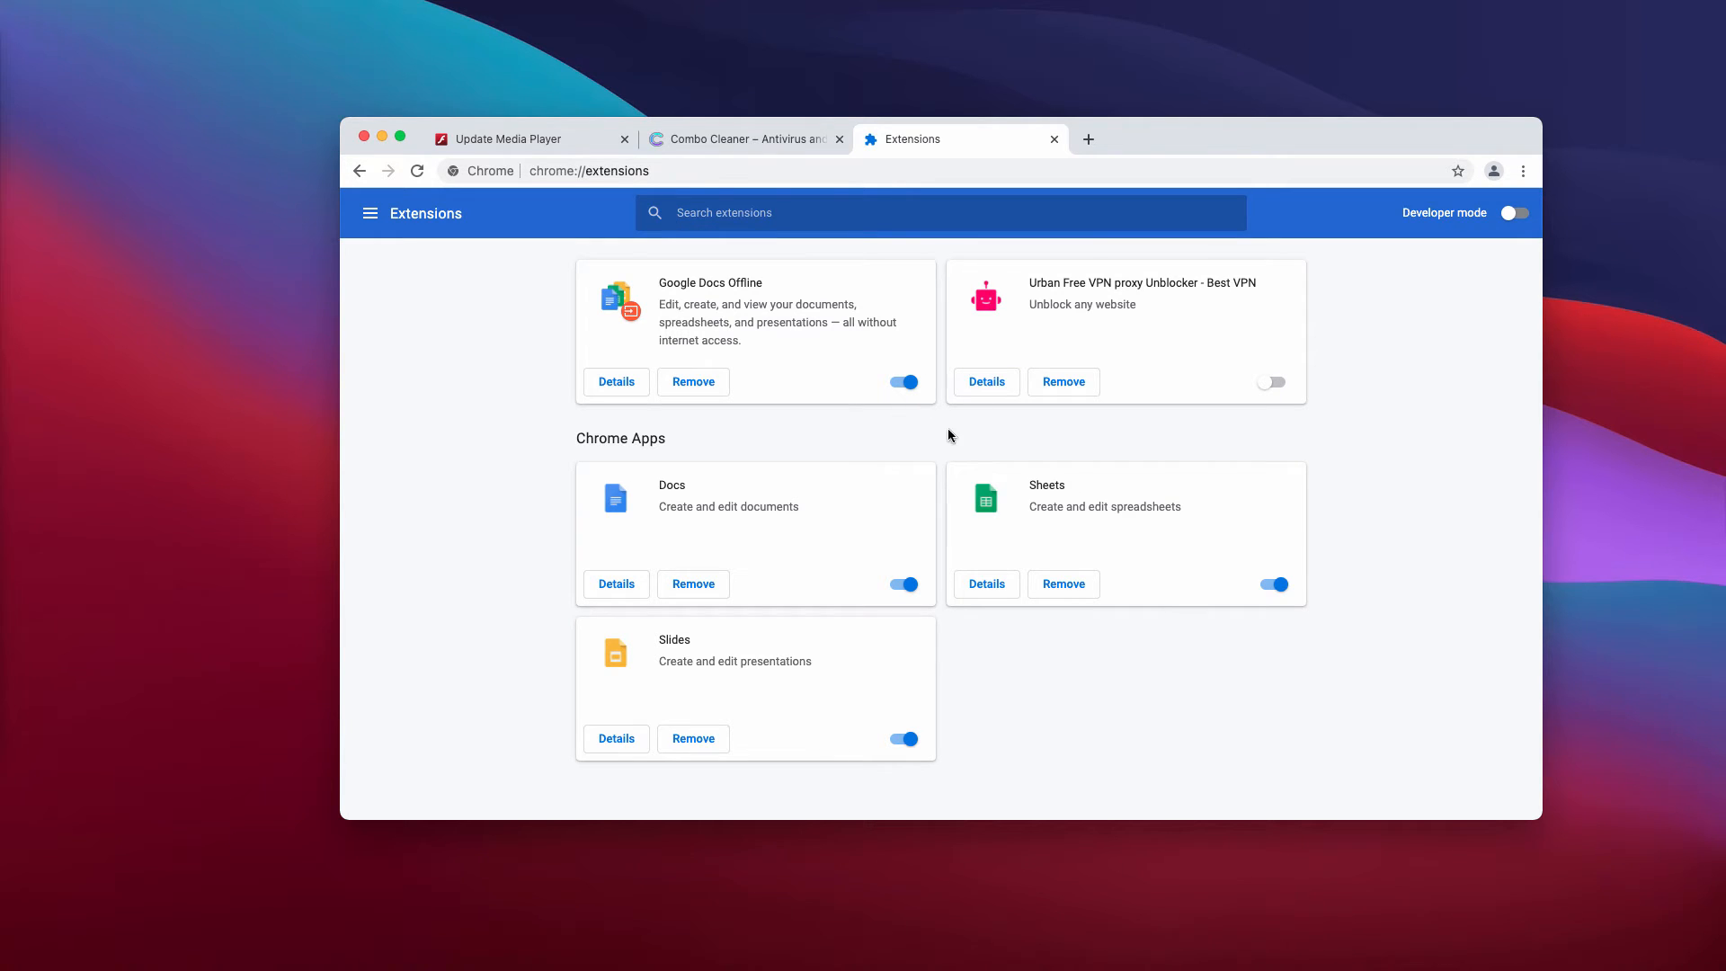
mouse_move(757, 535)
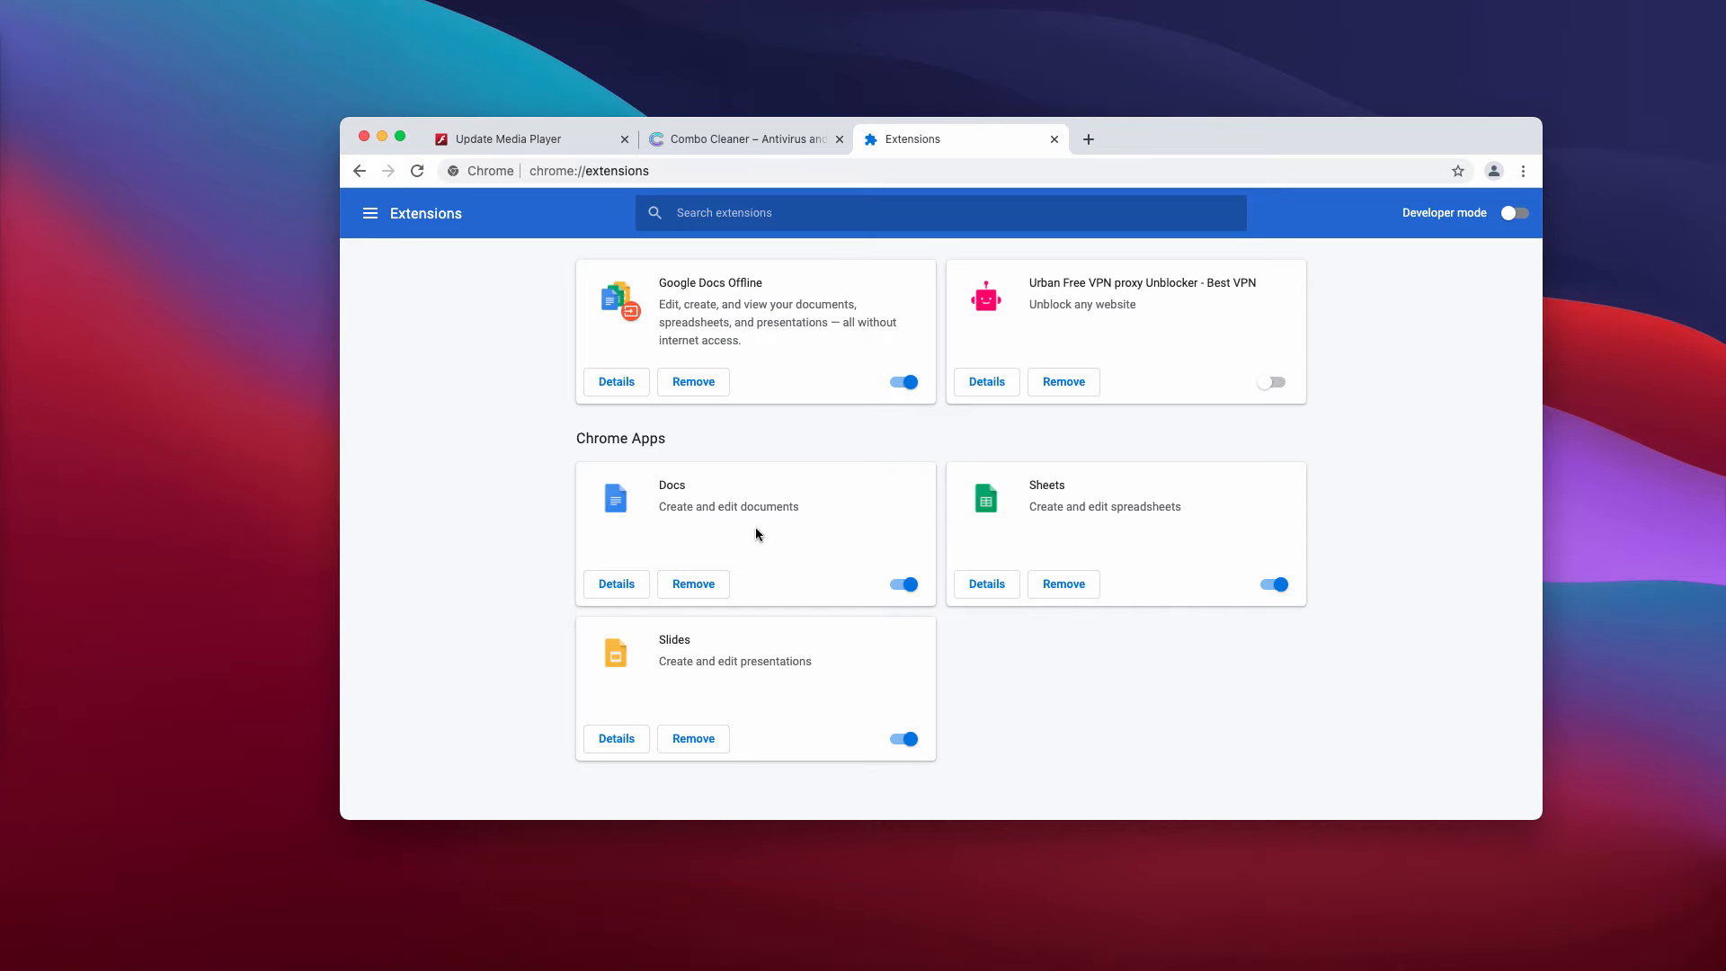
mouse_move(858, 294)
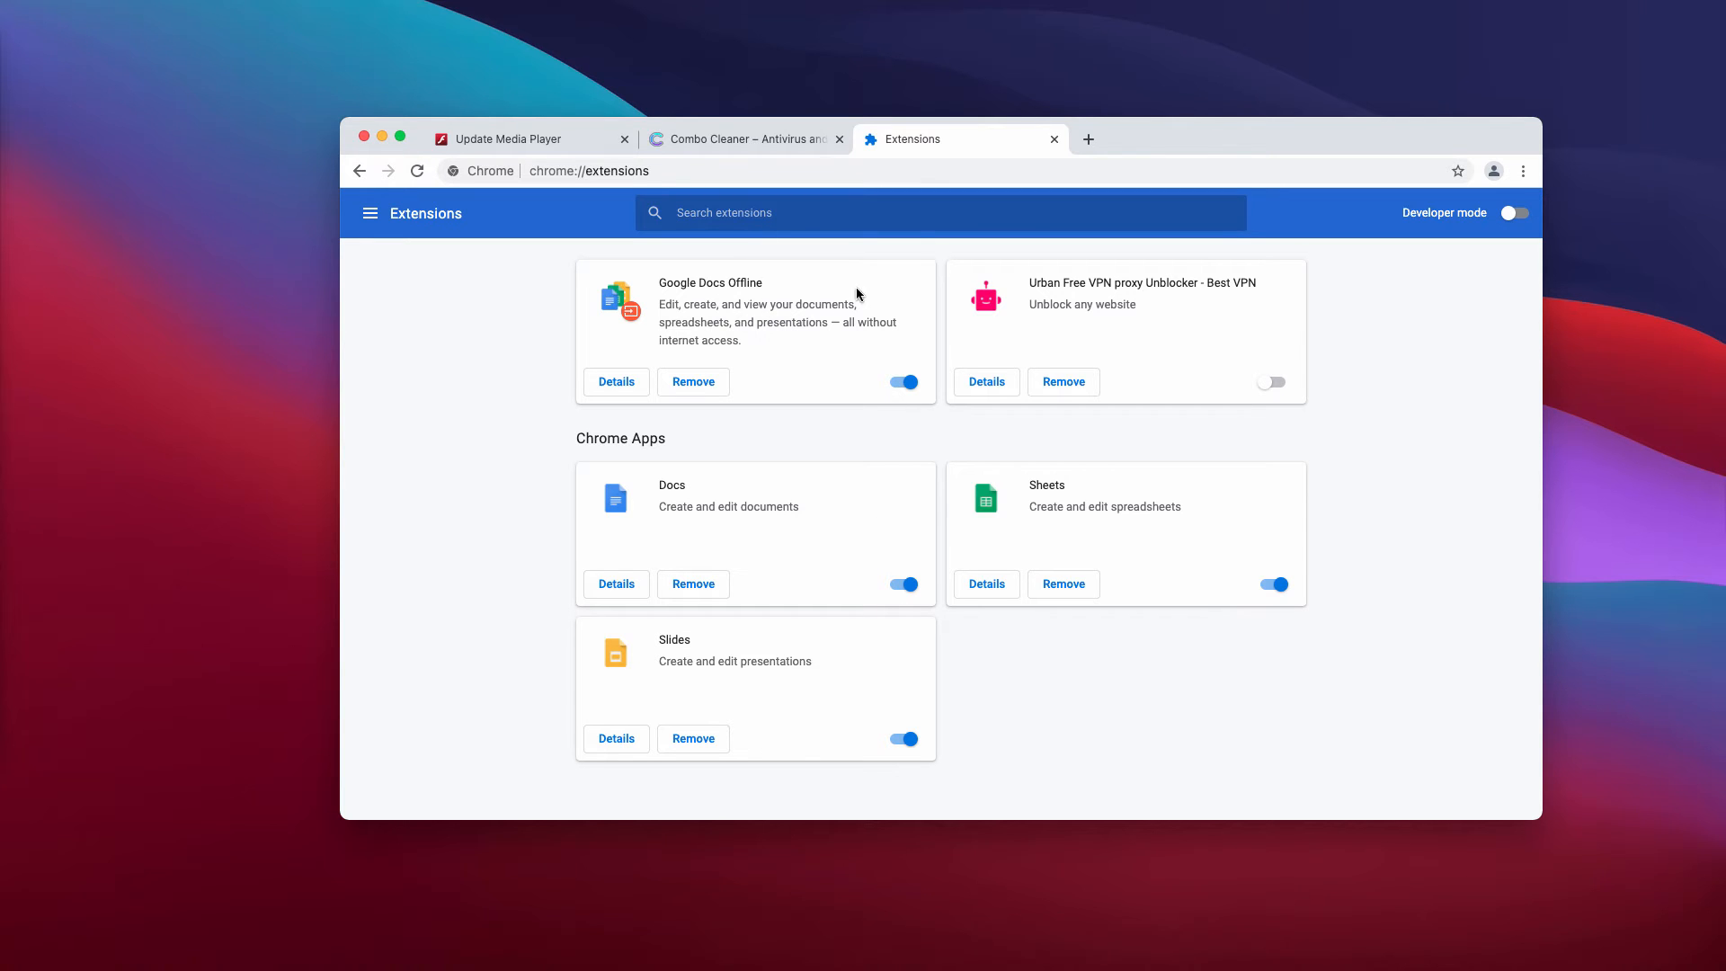
- Return to the Update Media Player tab after reviewing Chrome's extensions
click(508, 138)
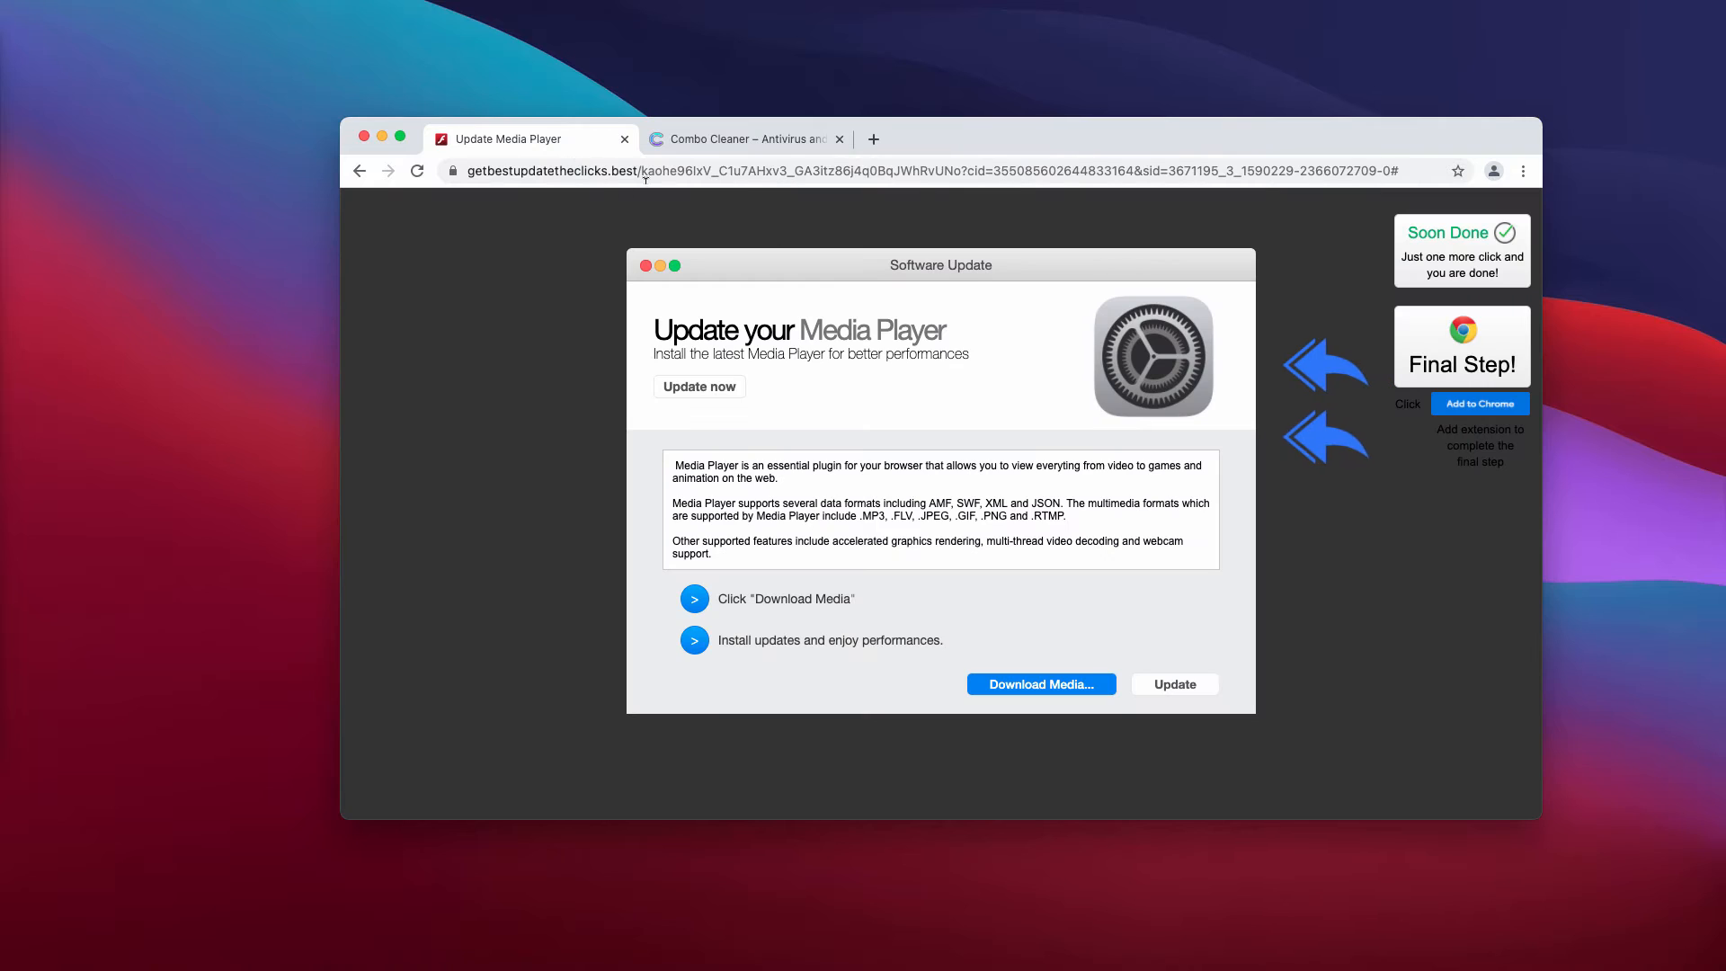
- Close the fake Update Media Player tab
click(624, 139)
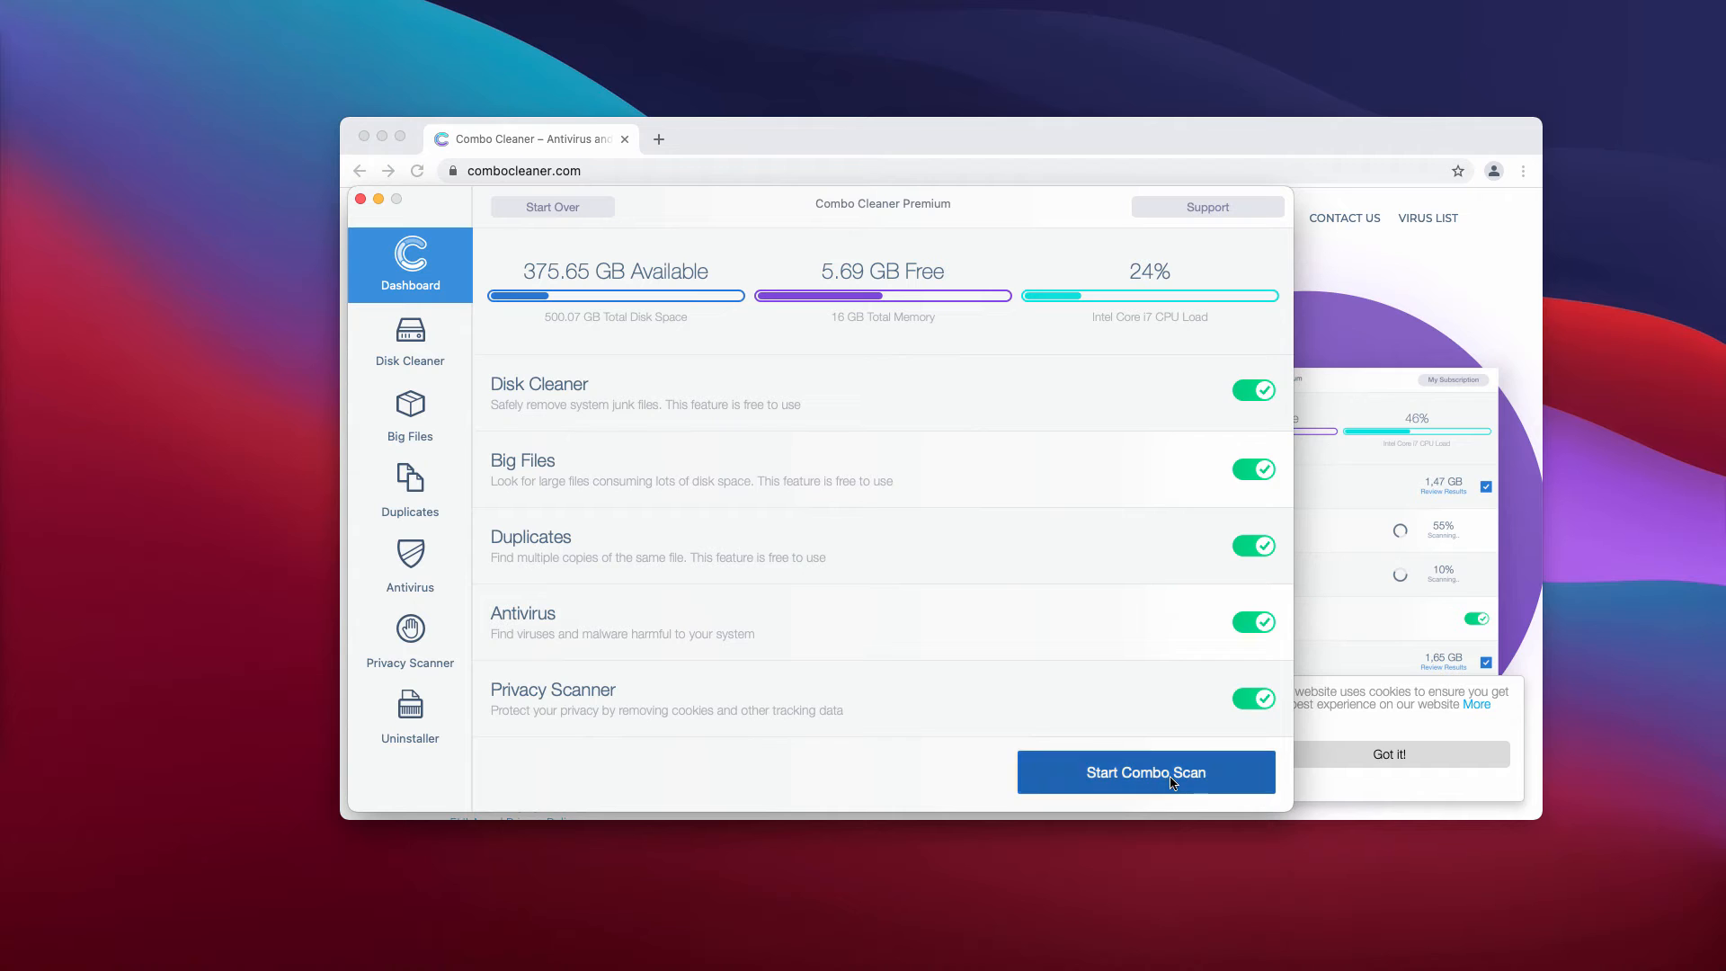
click(1146, 772)
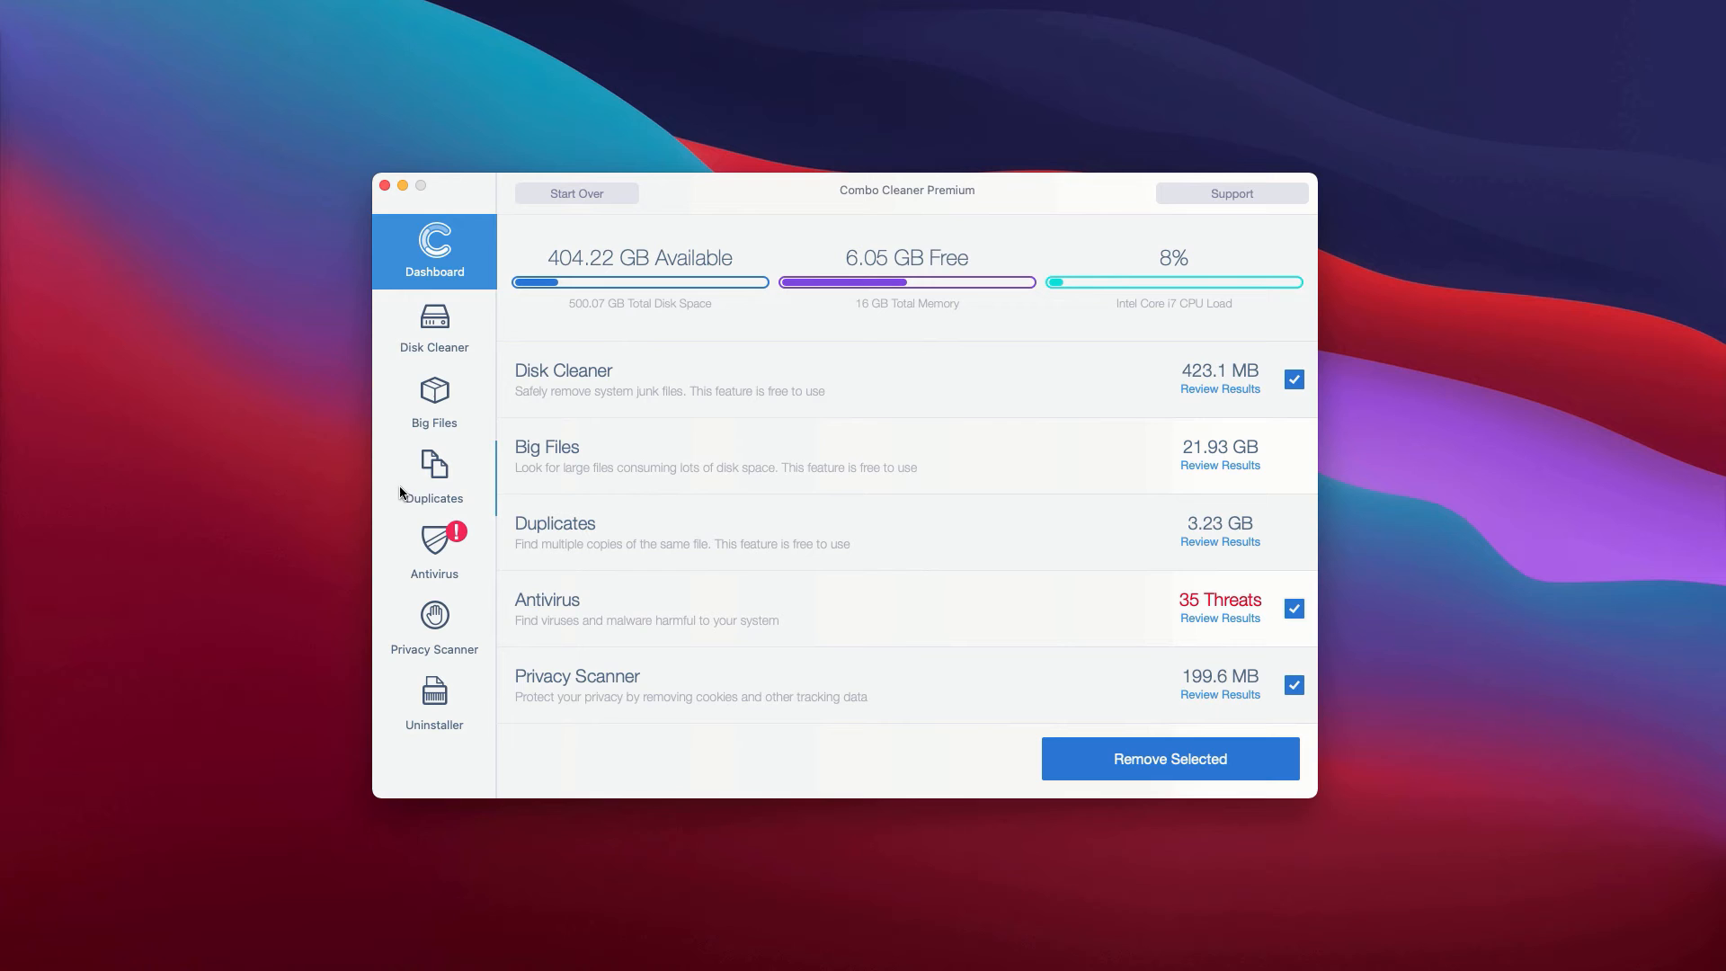
mouse_move(571, 547)
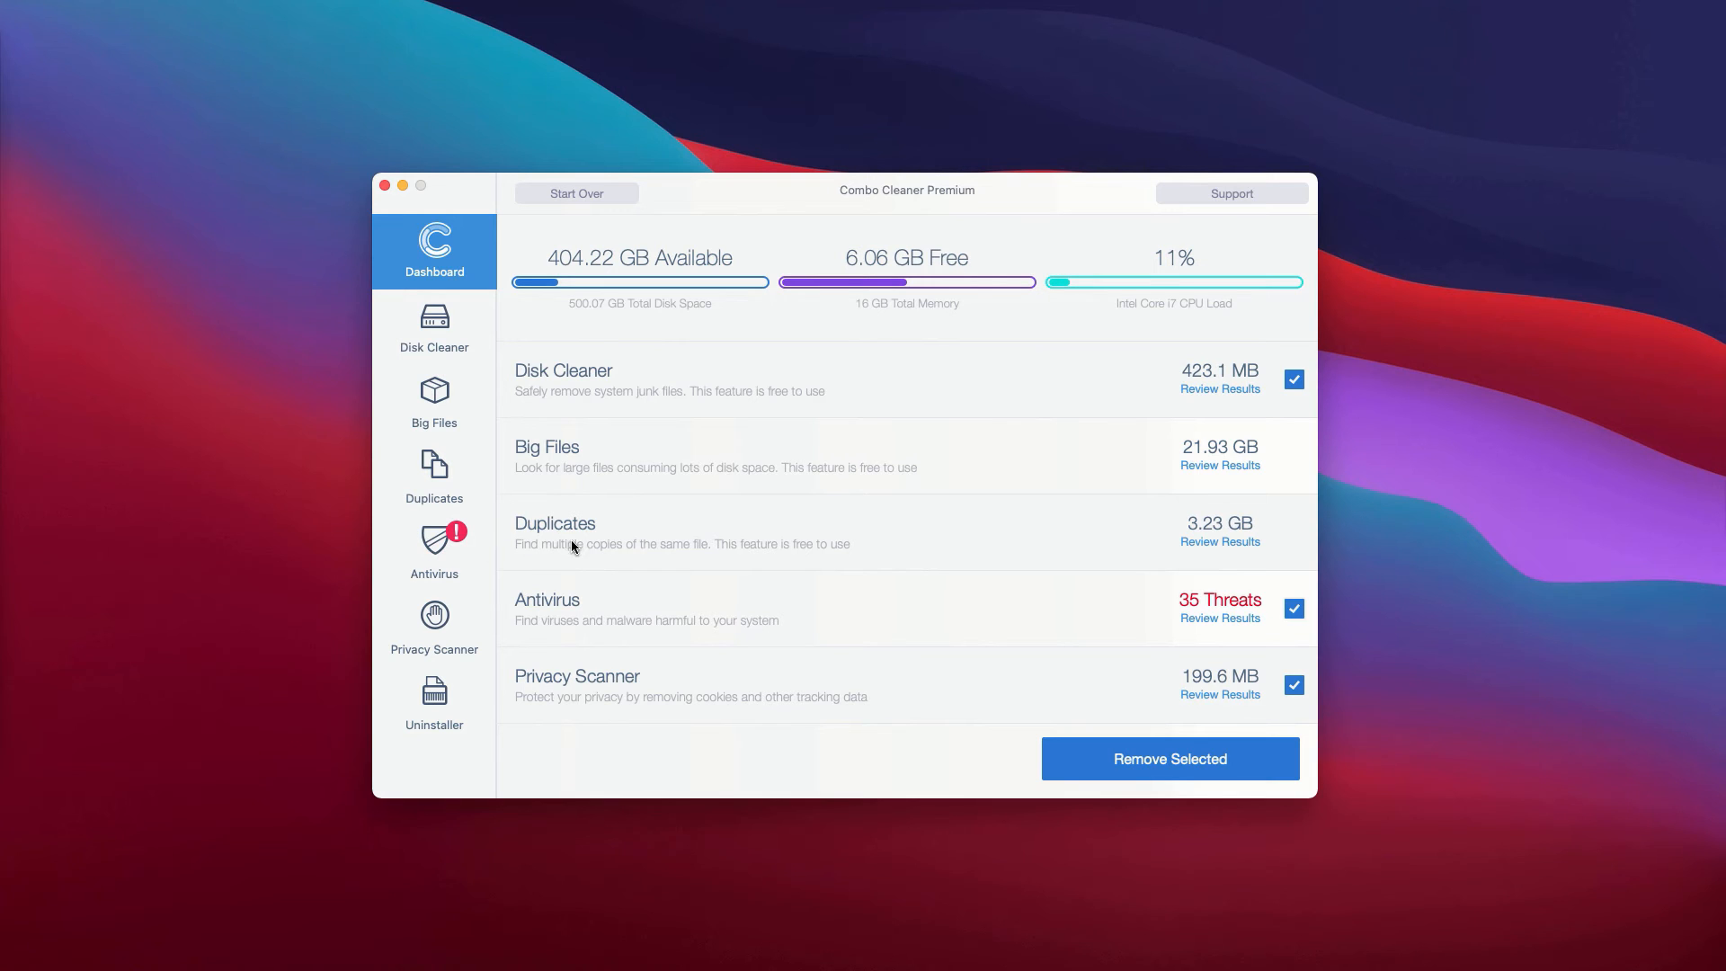
mouse_move(587, 607)
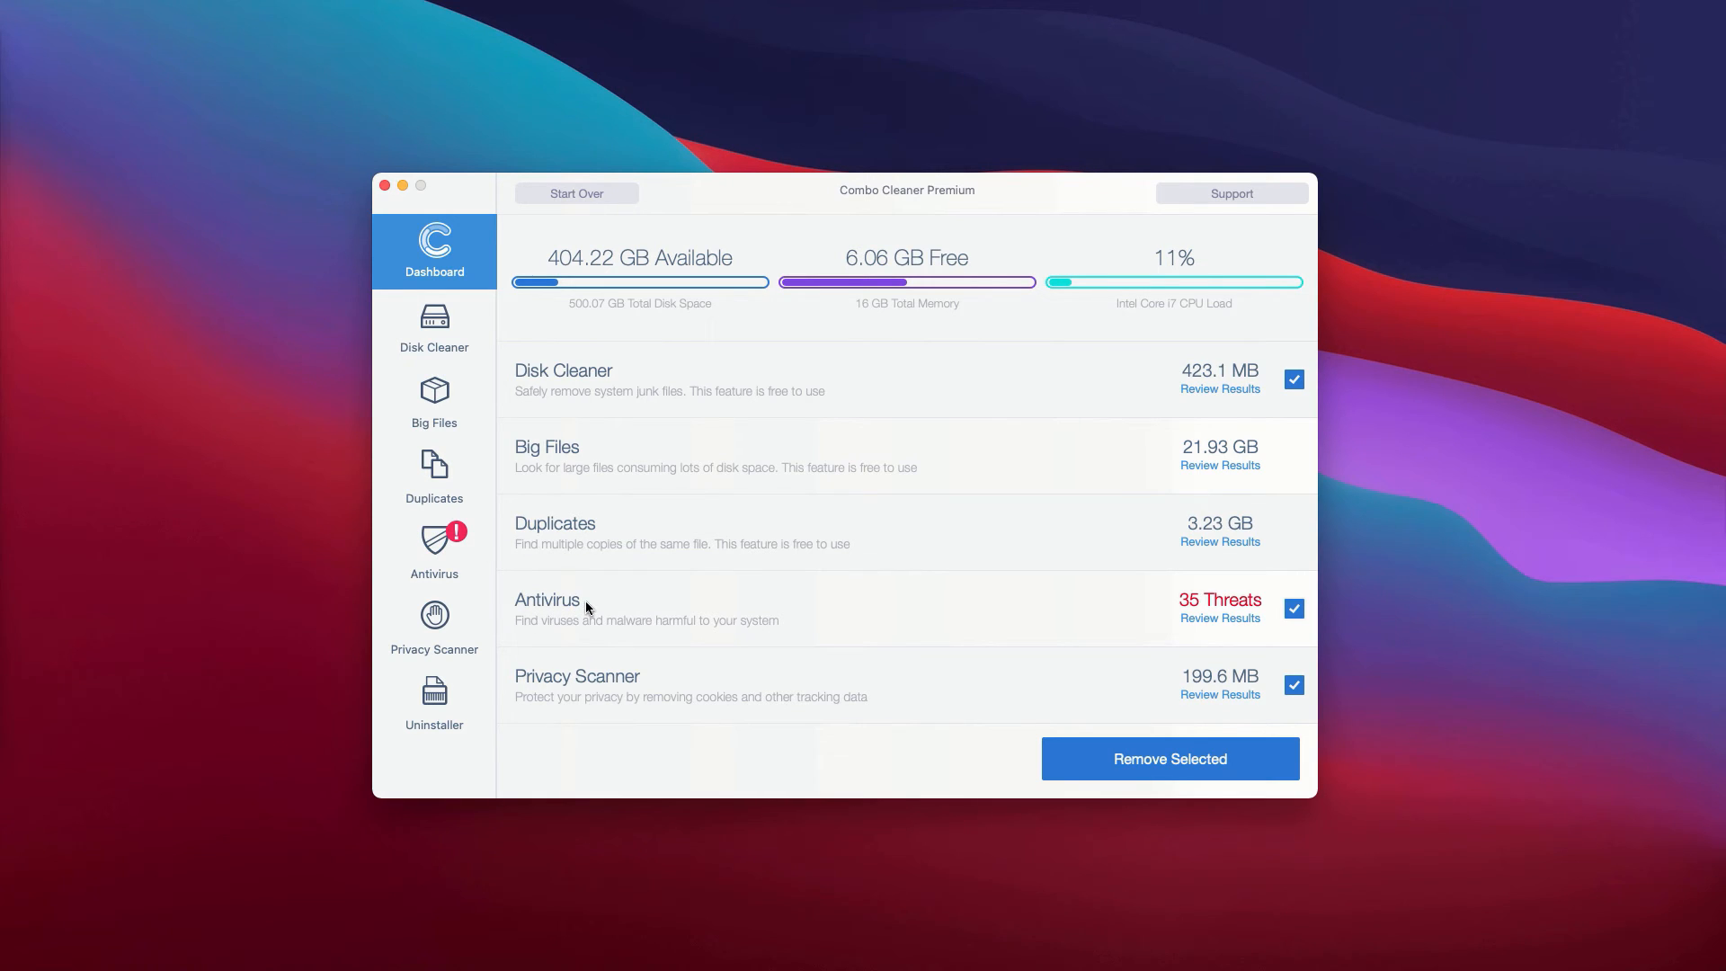
mouse_move(596, 610)
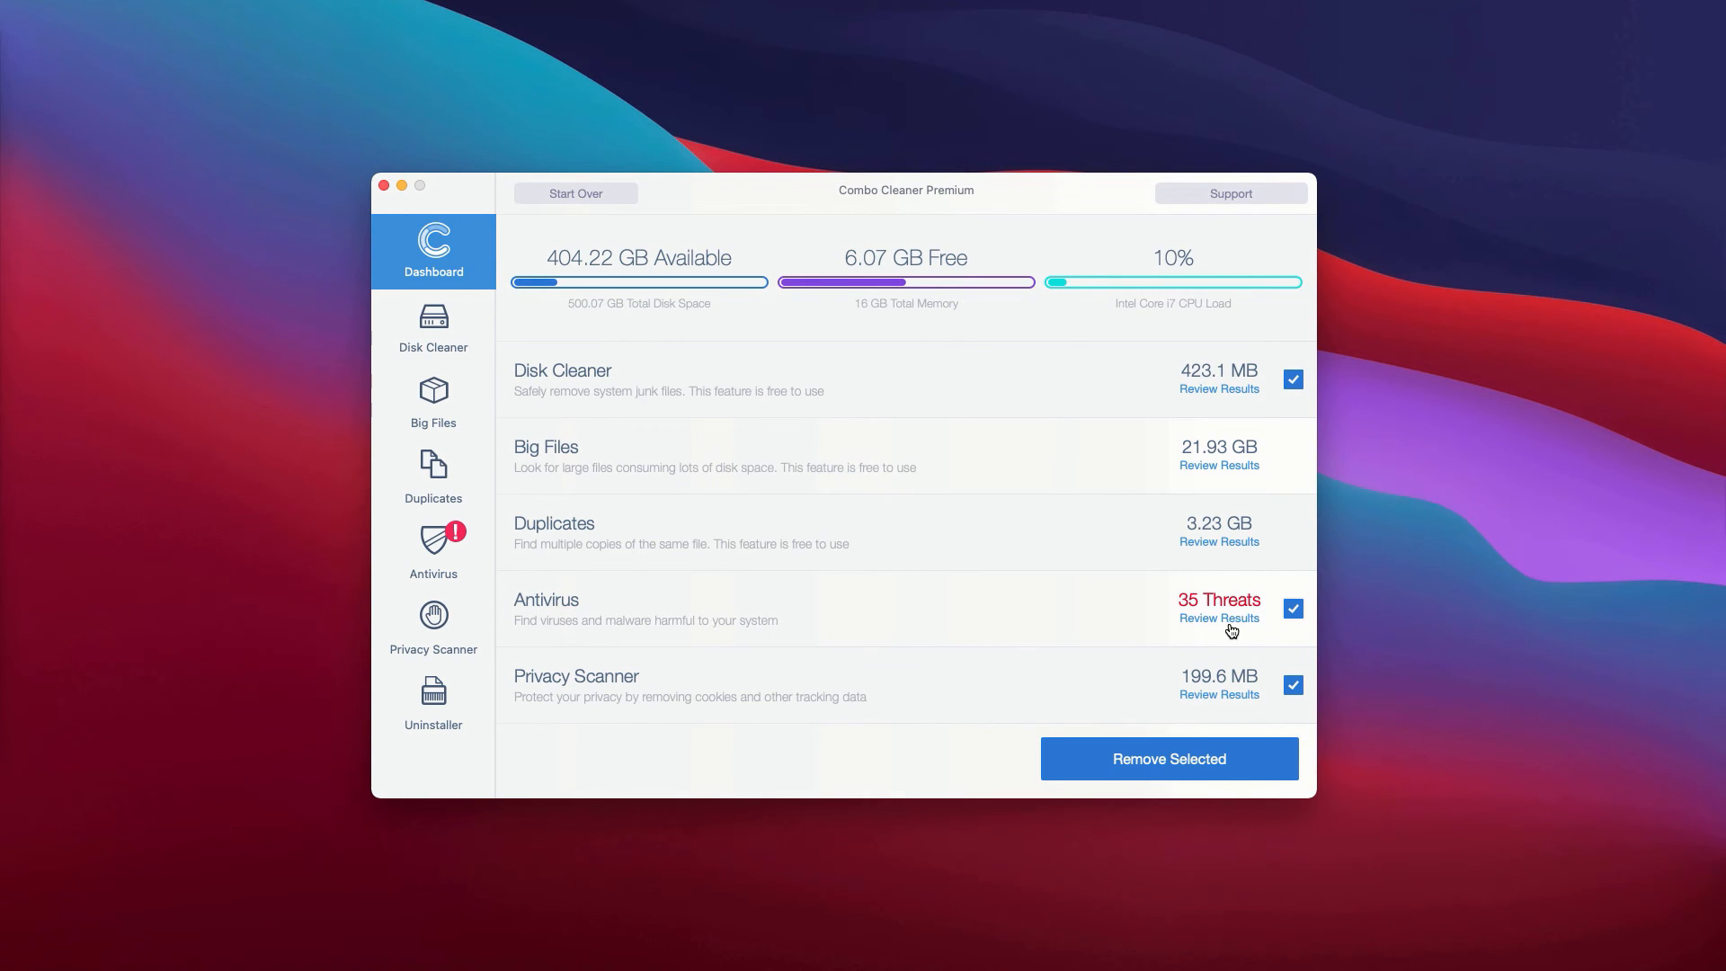
mouse_move(1228, 625)
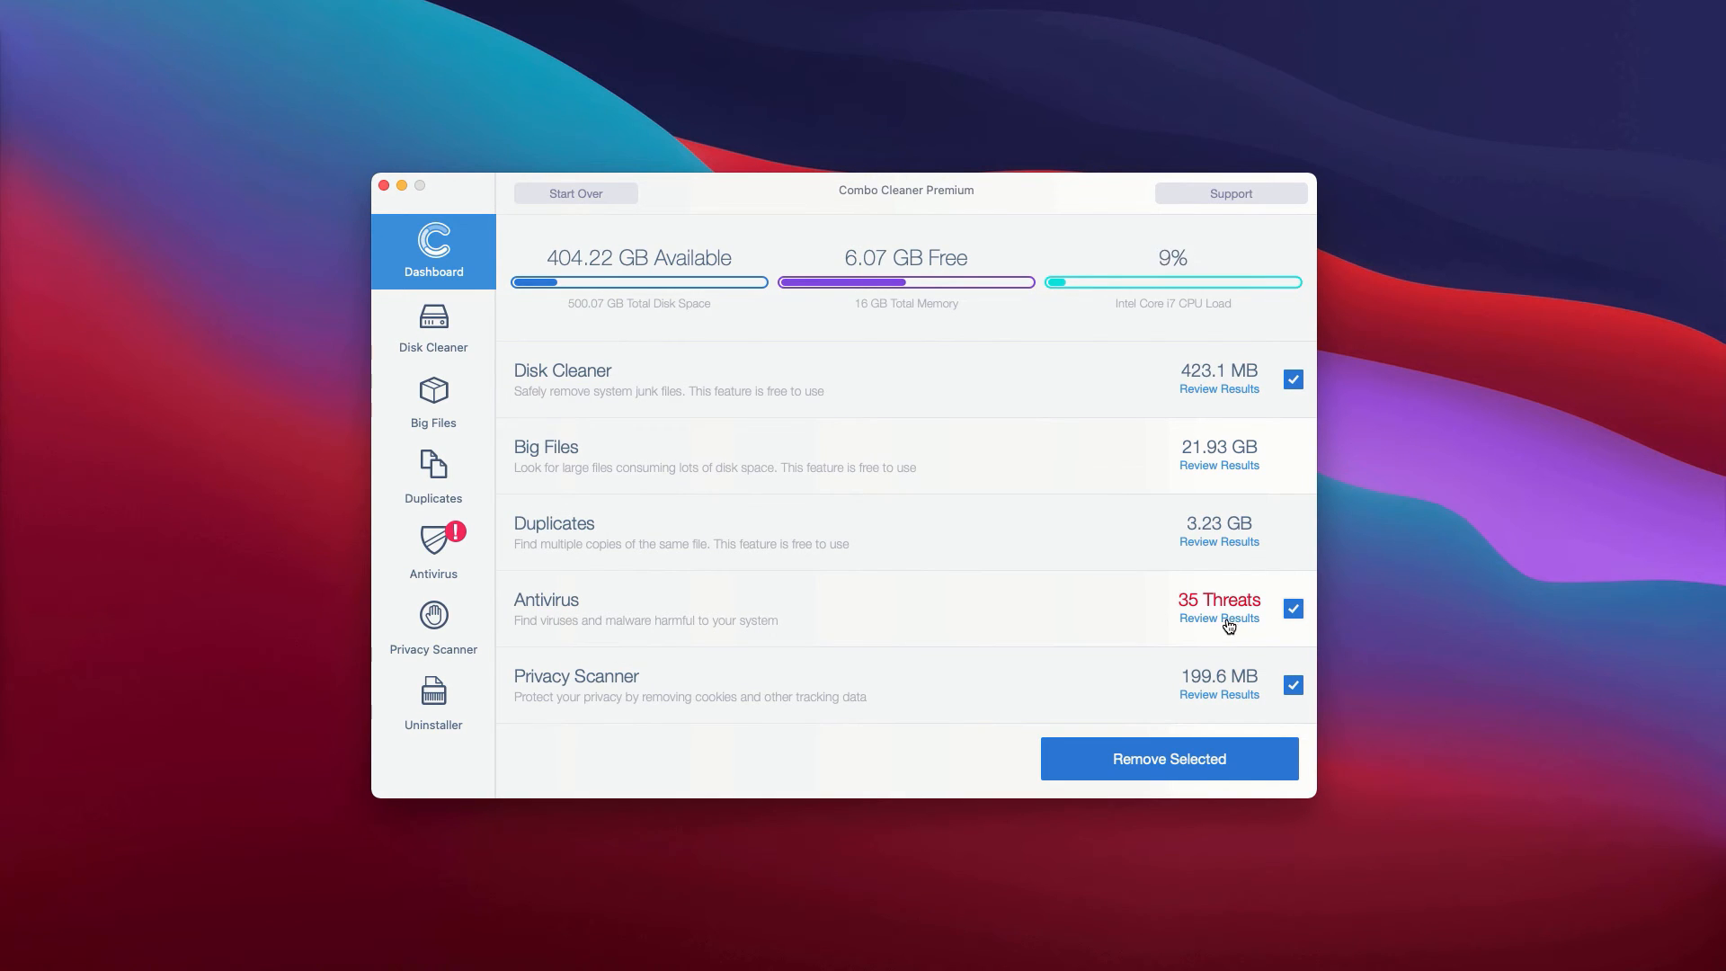
mouse_move(1197, 610)
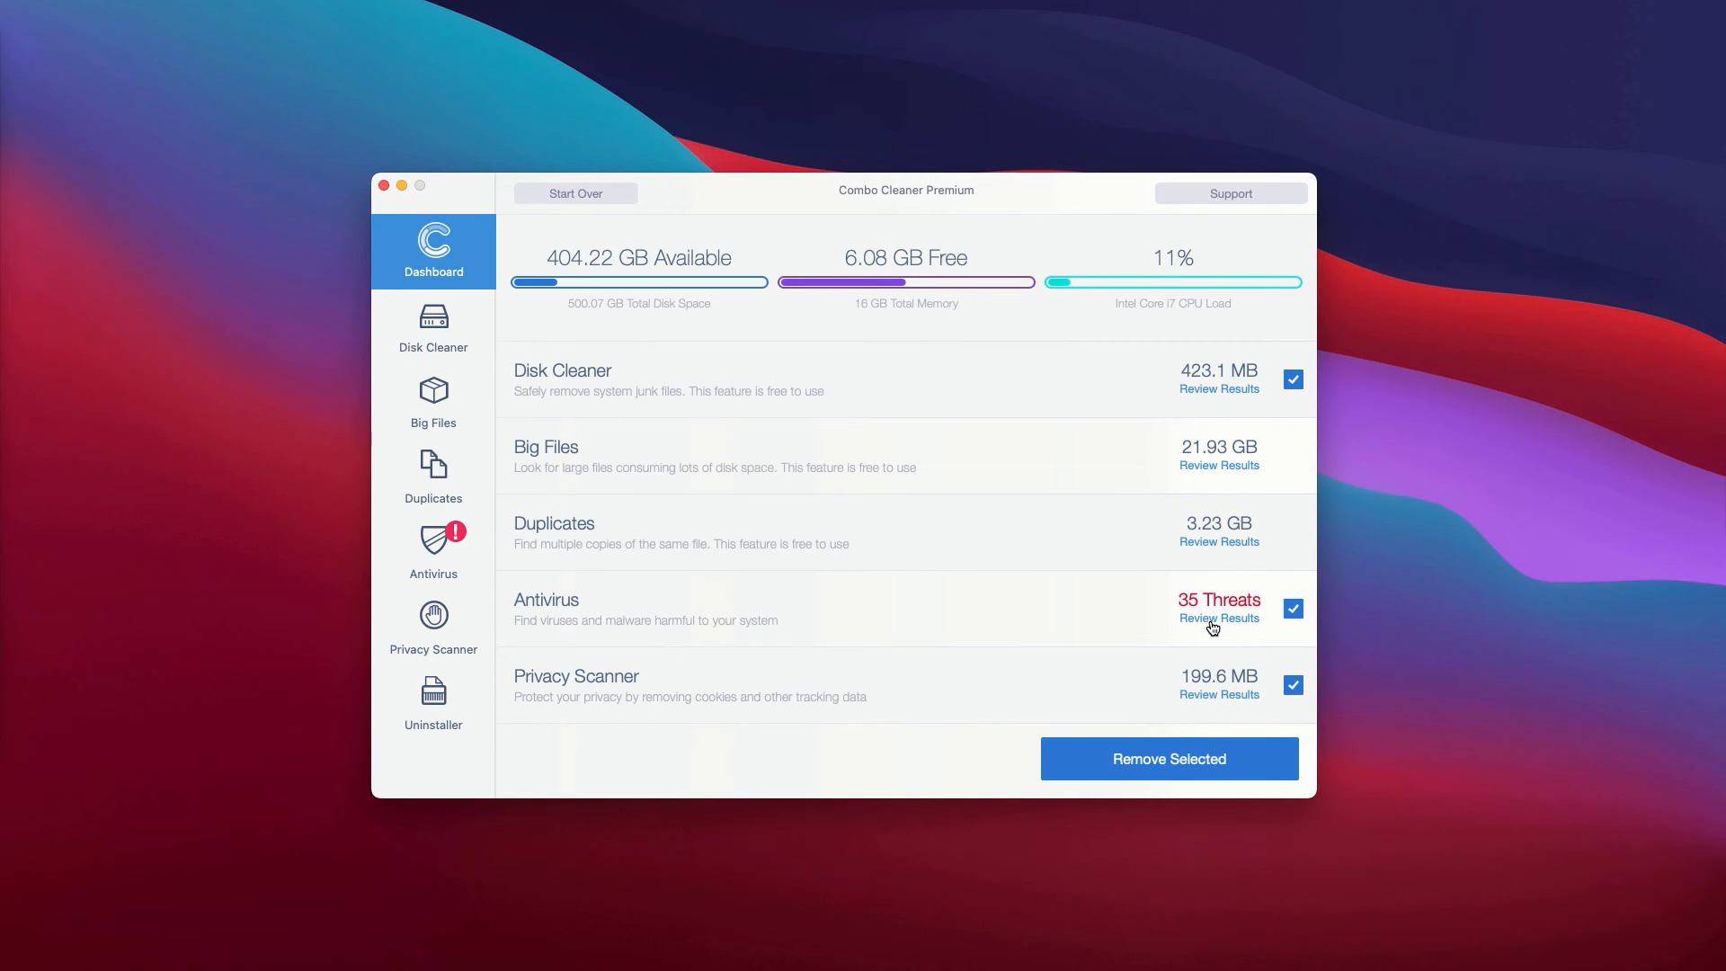
- Review the 35 detected adware threats and move MarketService.zip to the Trash in Finder
click(1218, 618)
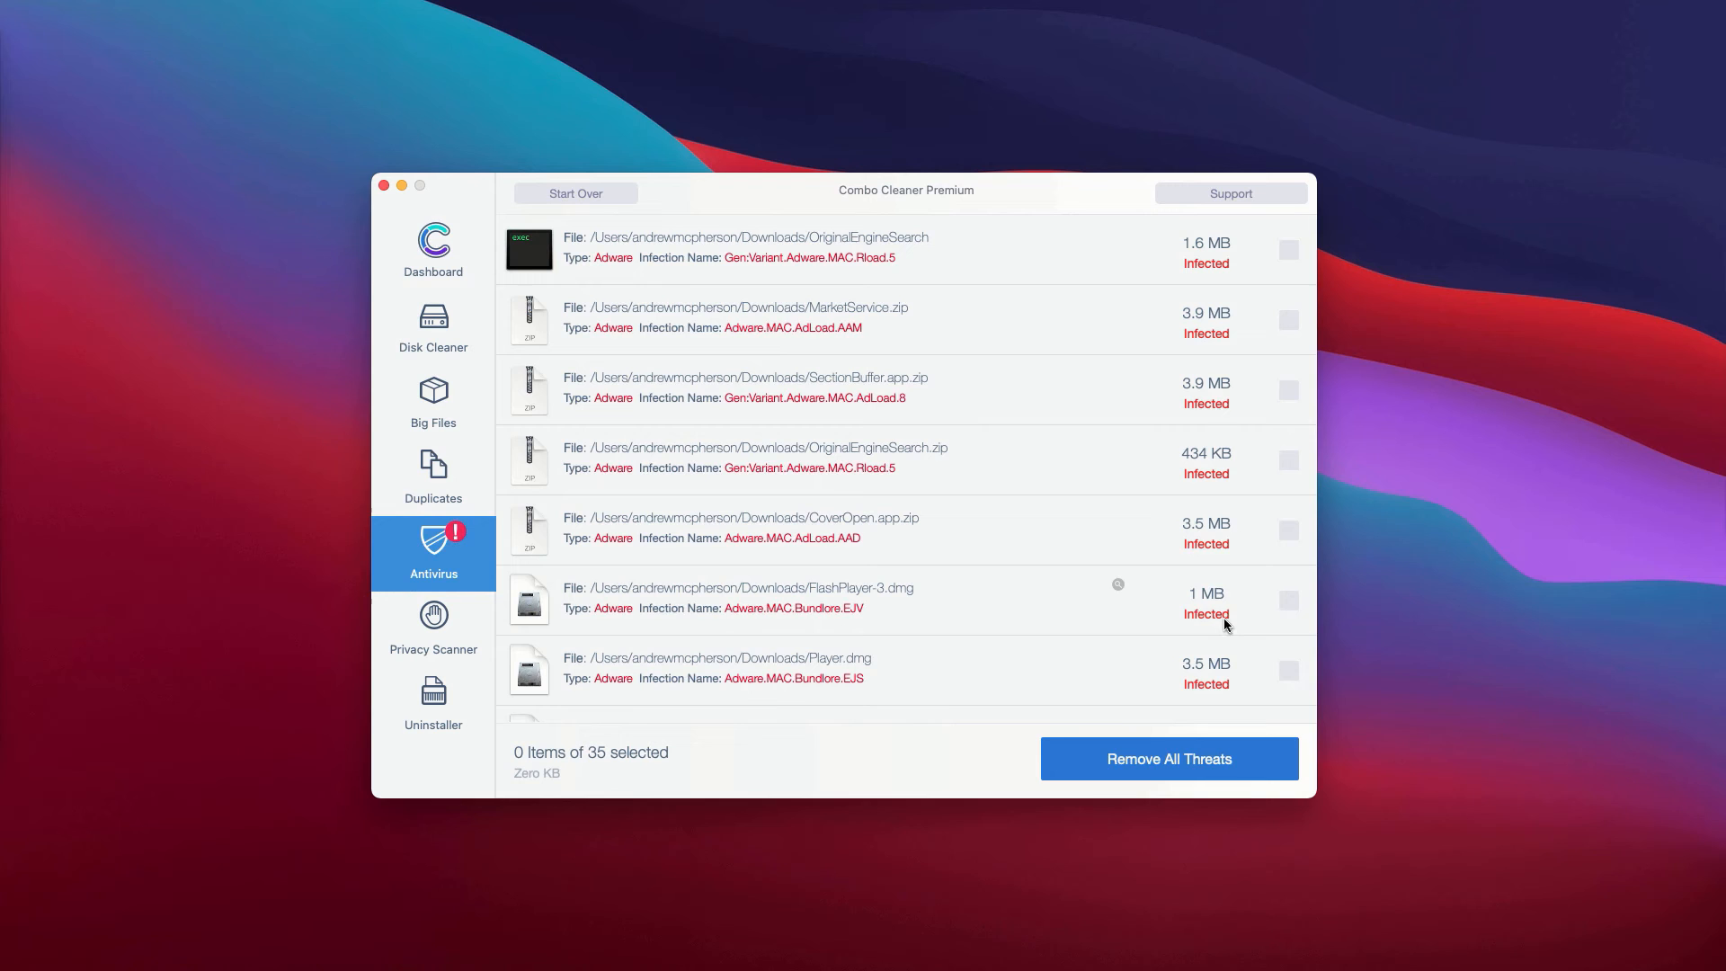
mouse_move(818, 345)
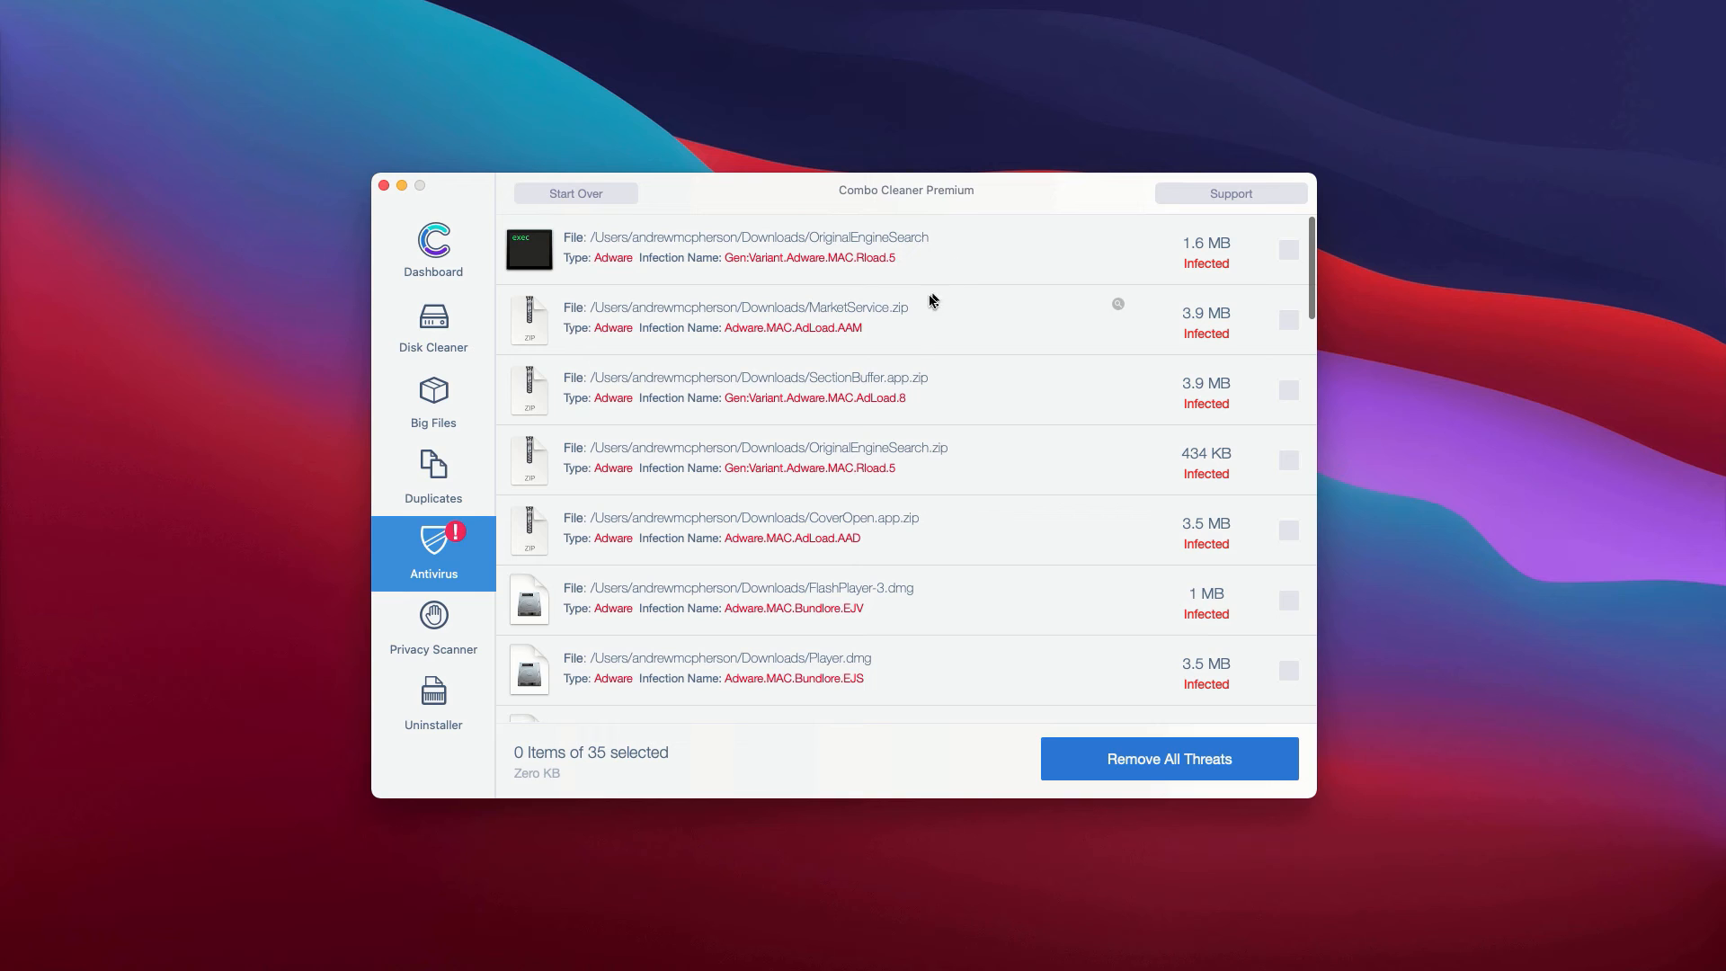
mouse_move(915, 325)
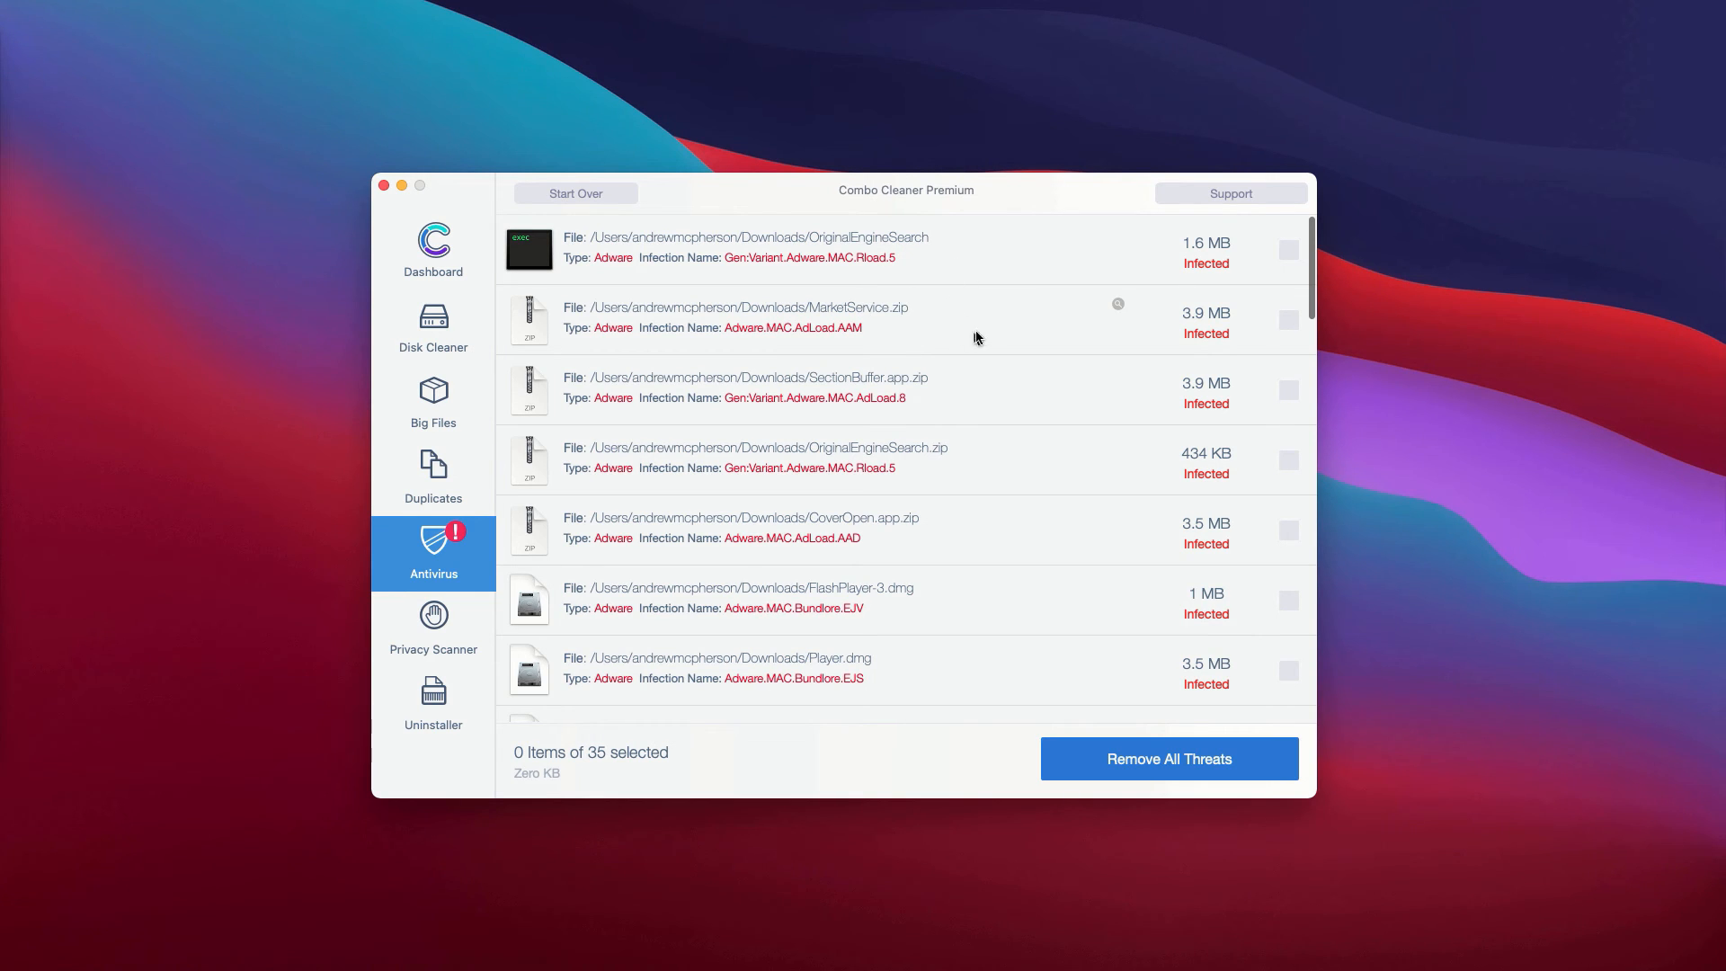
mouse_move(1022, 321)
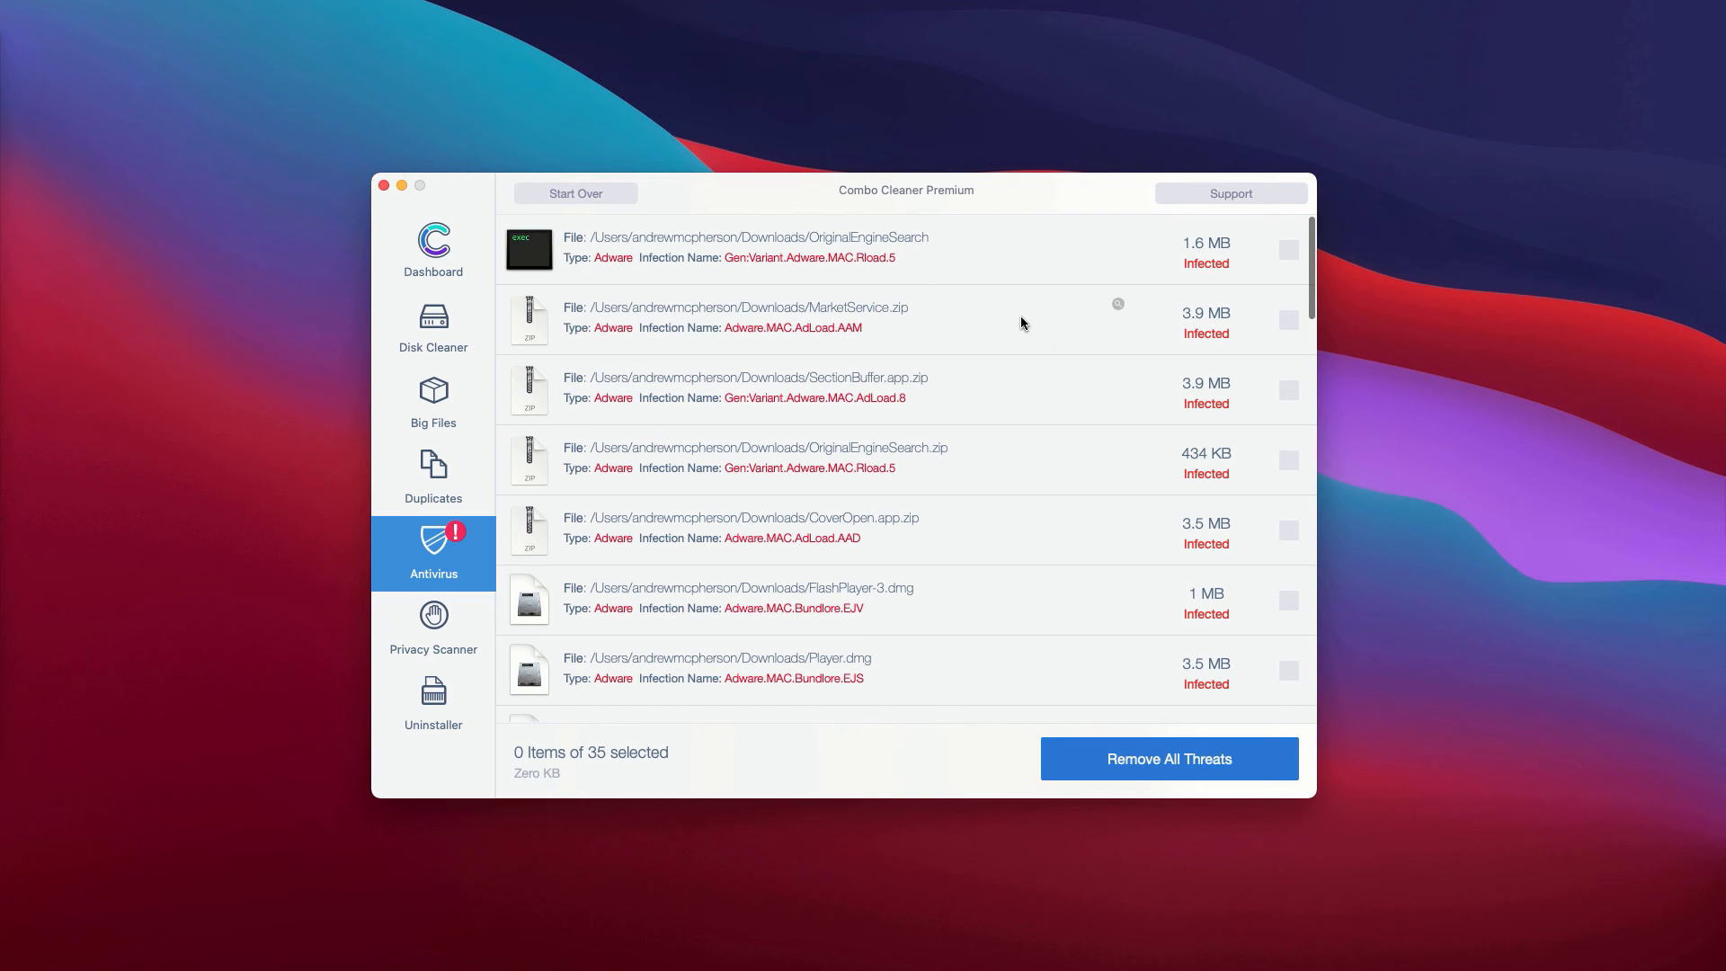
mouse_move(1117, 308)
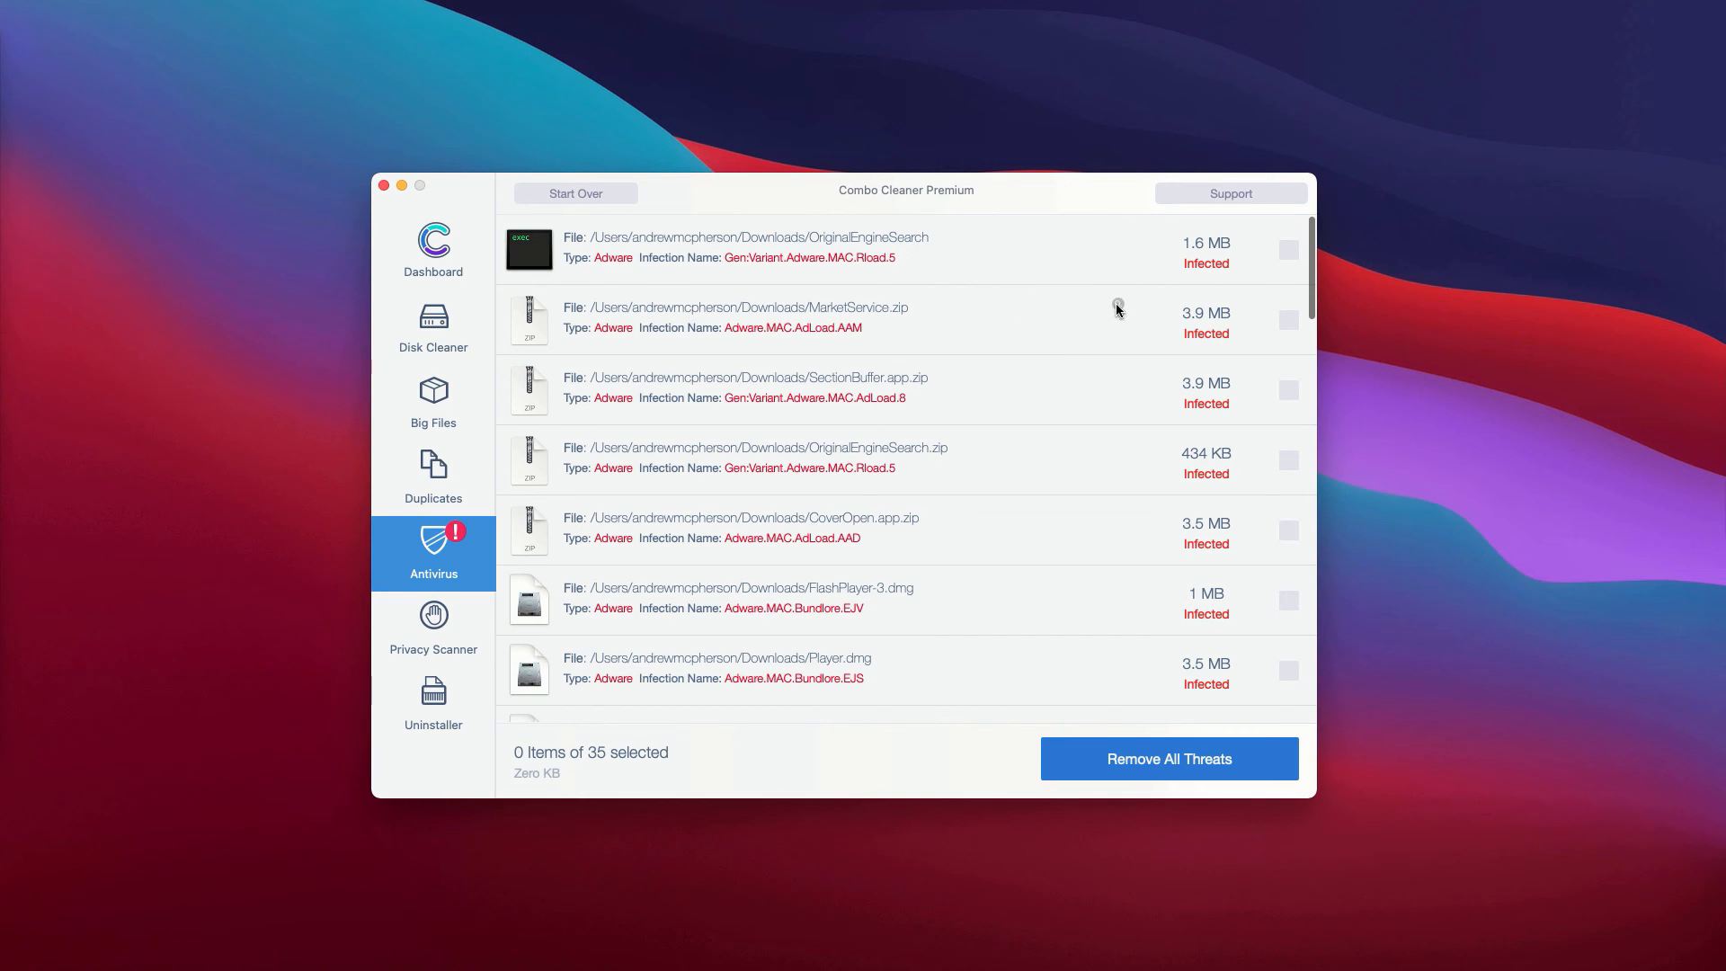
mouse_move(1120, 242)
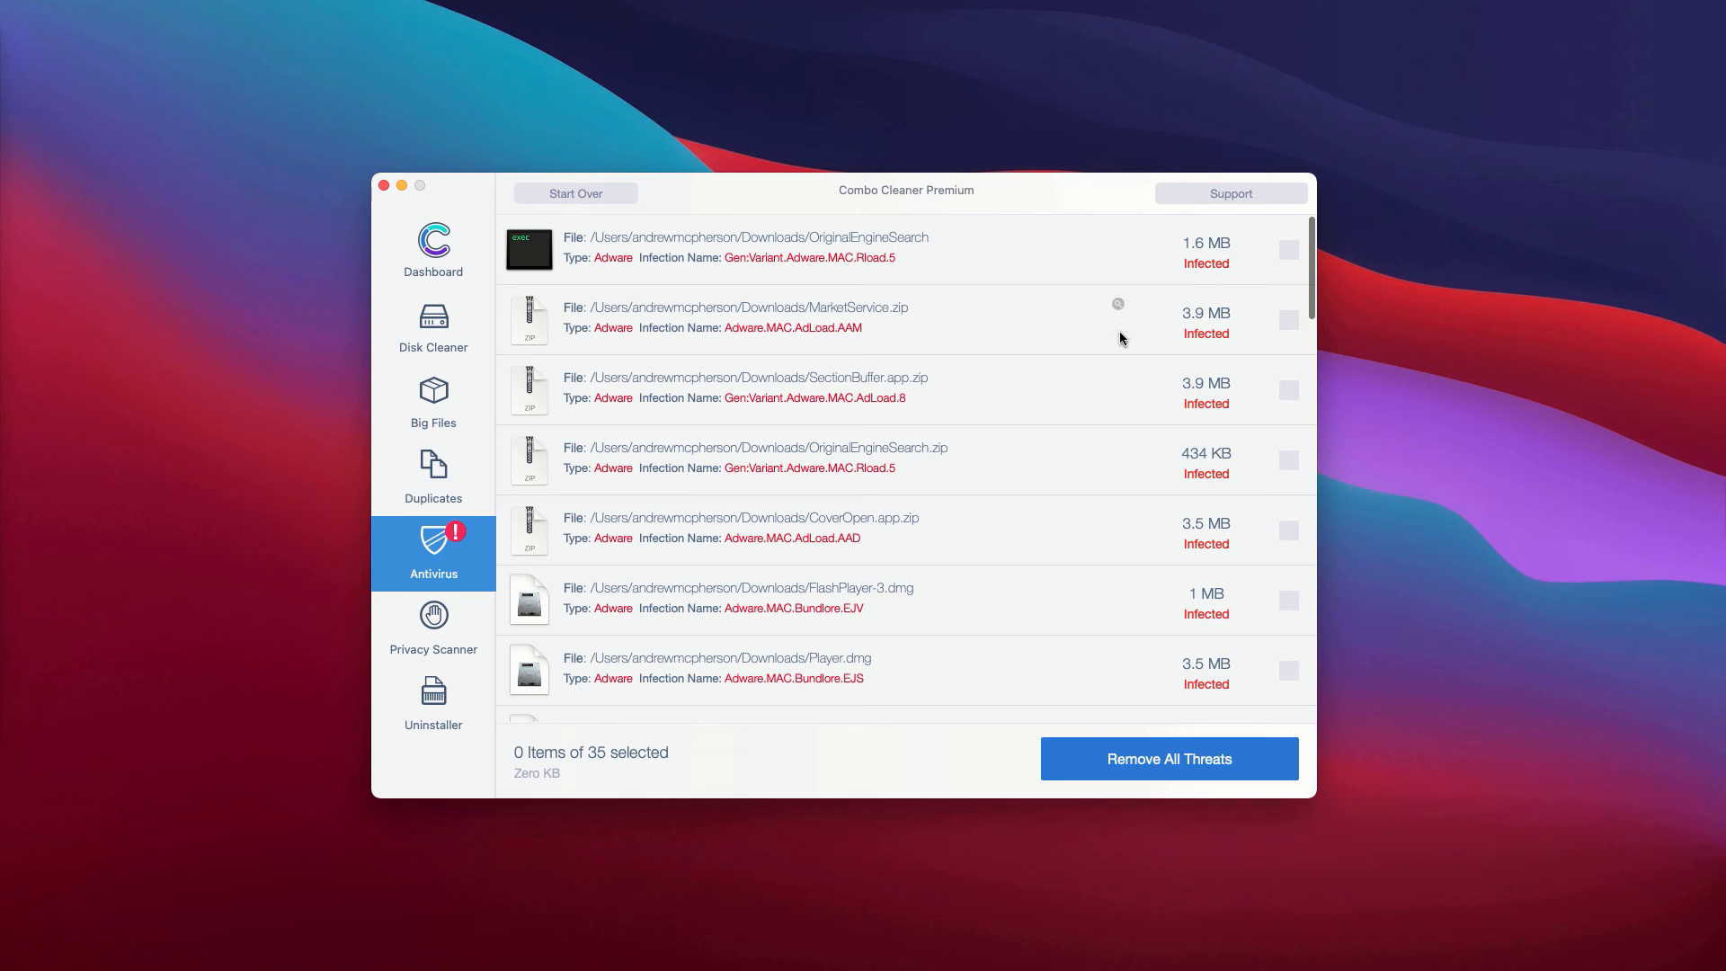
mouse_move(1117, 236)
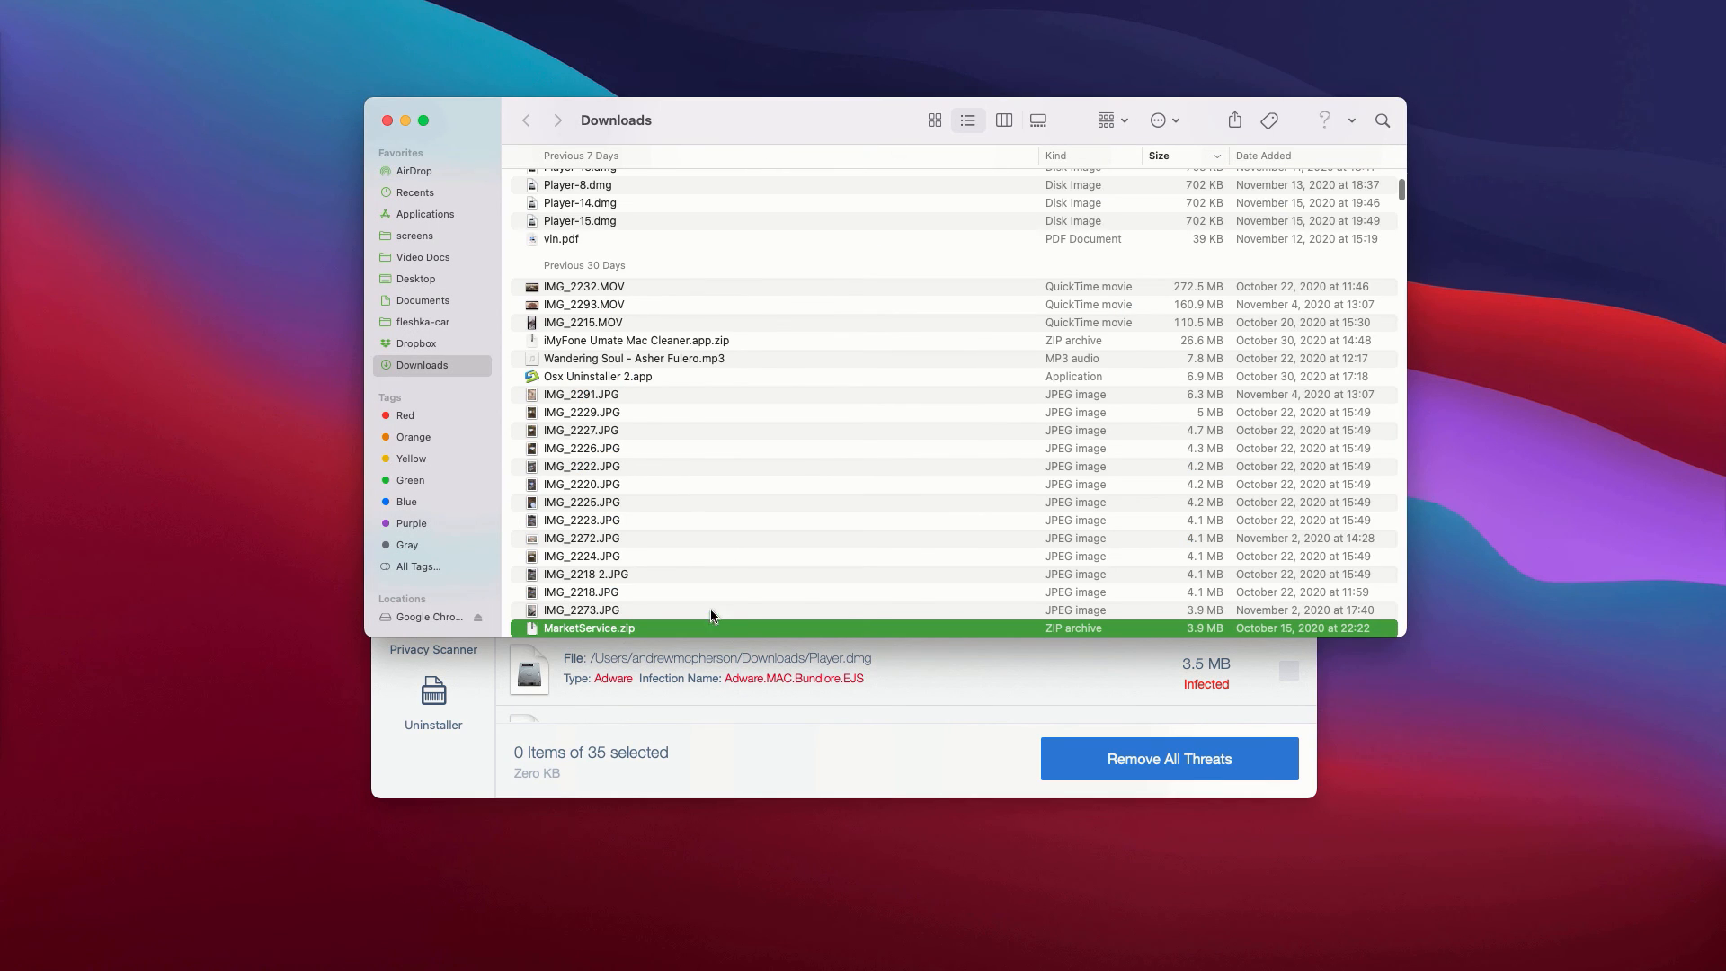
right_click(589, 627)
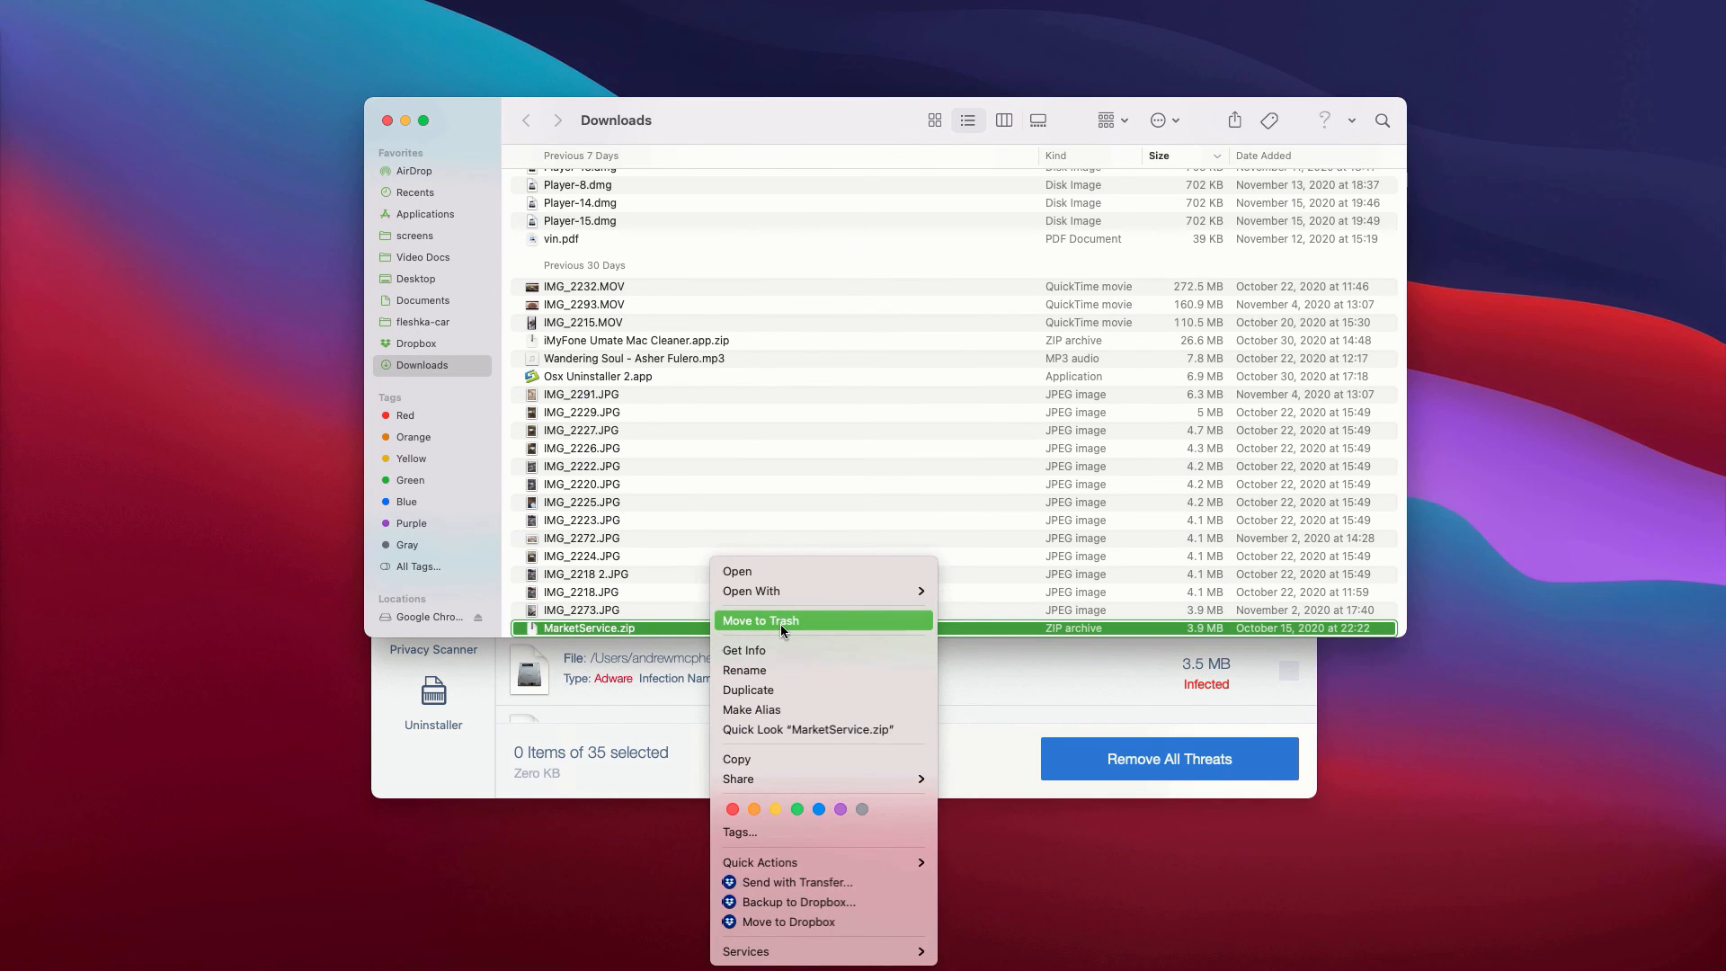
click(760, 620)
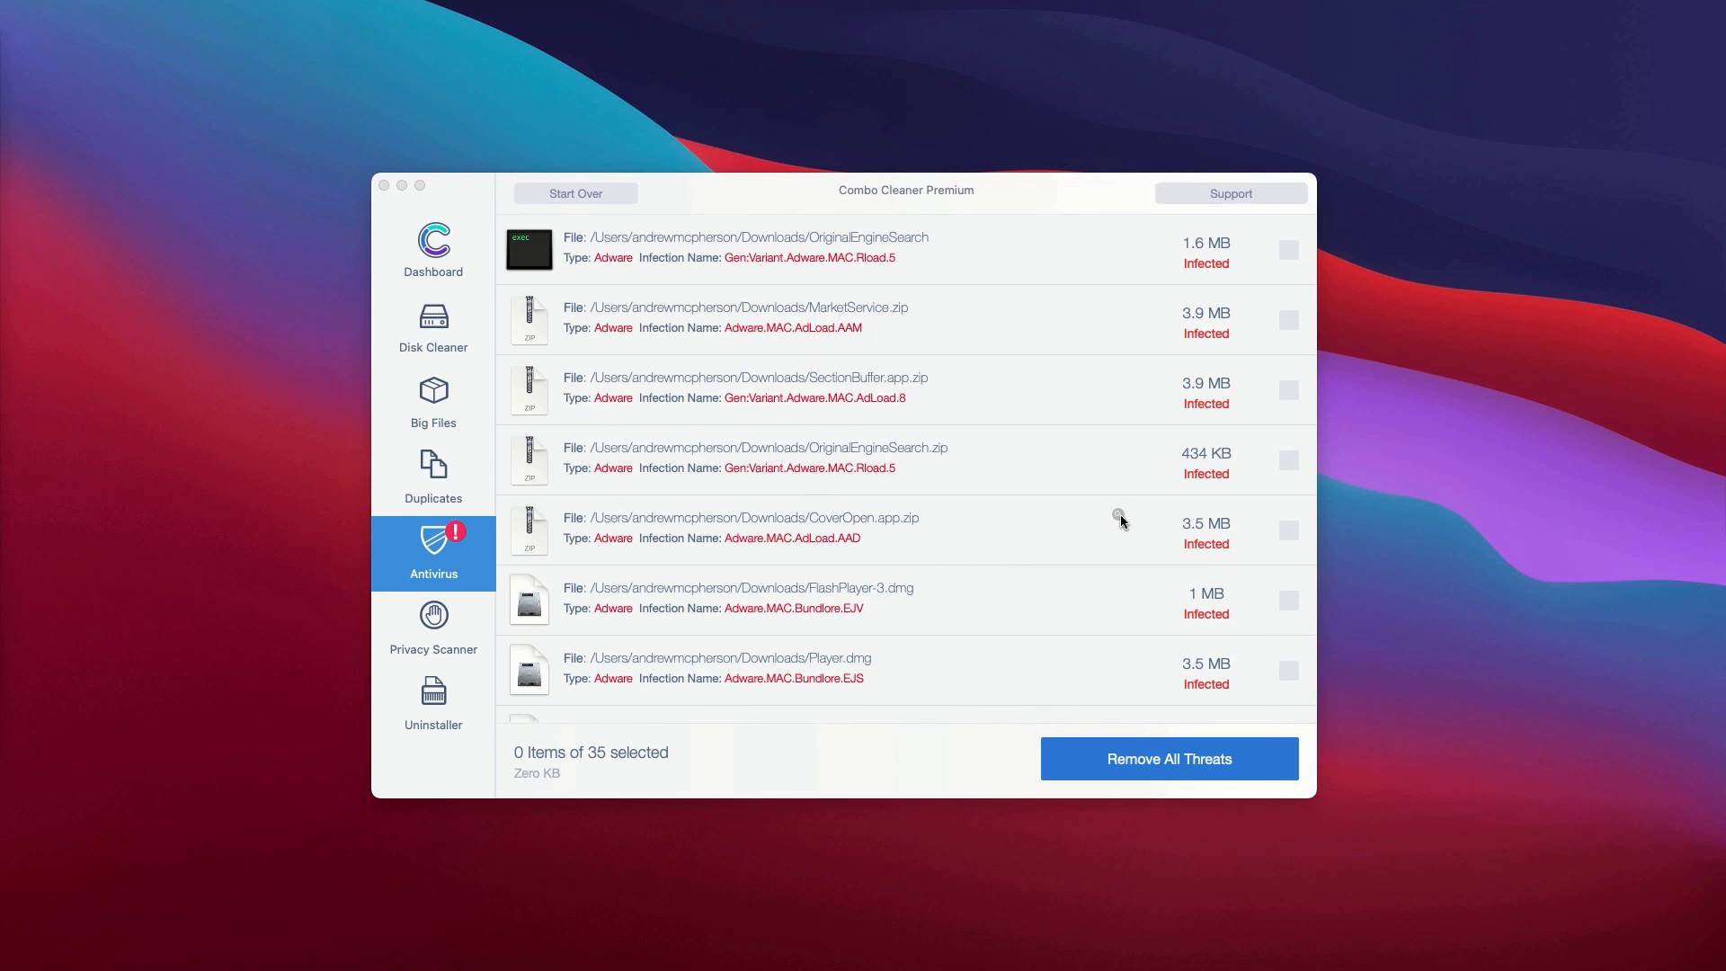
mouse_move(1115, 519)
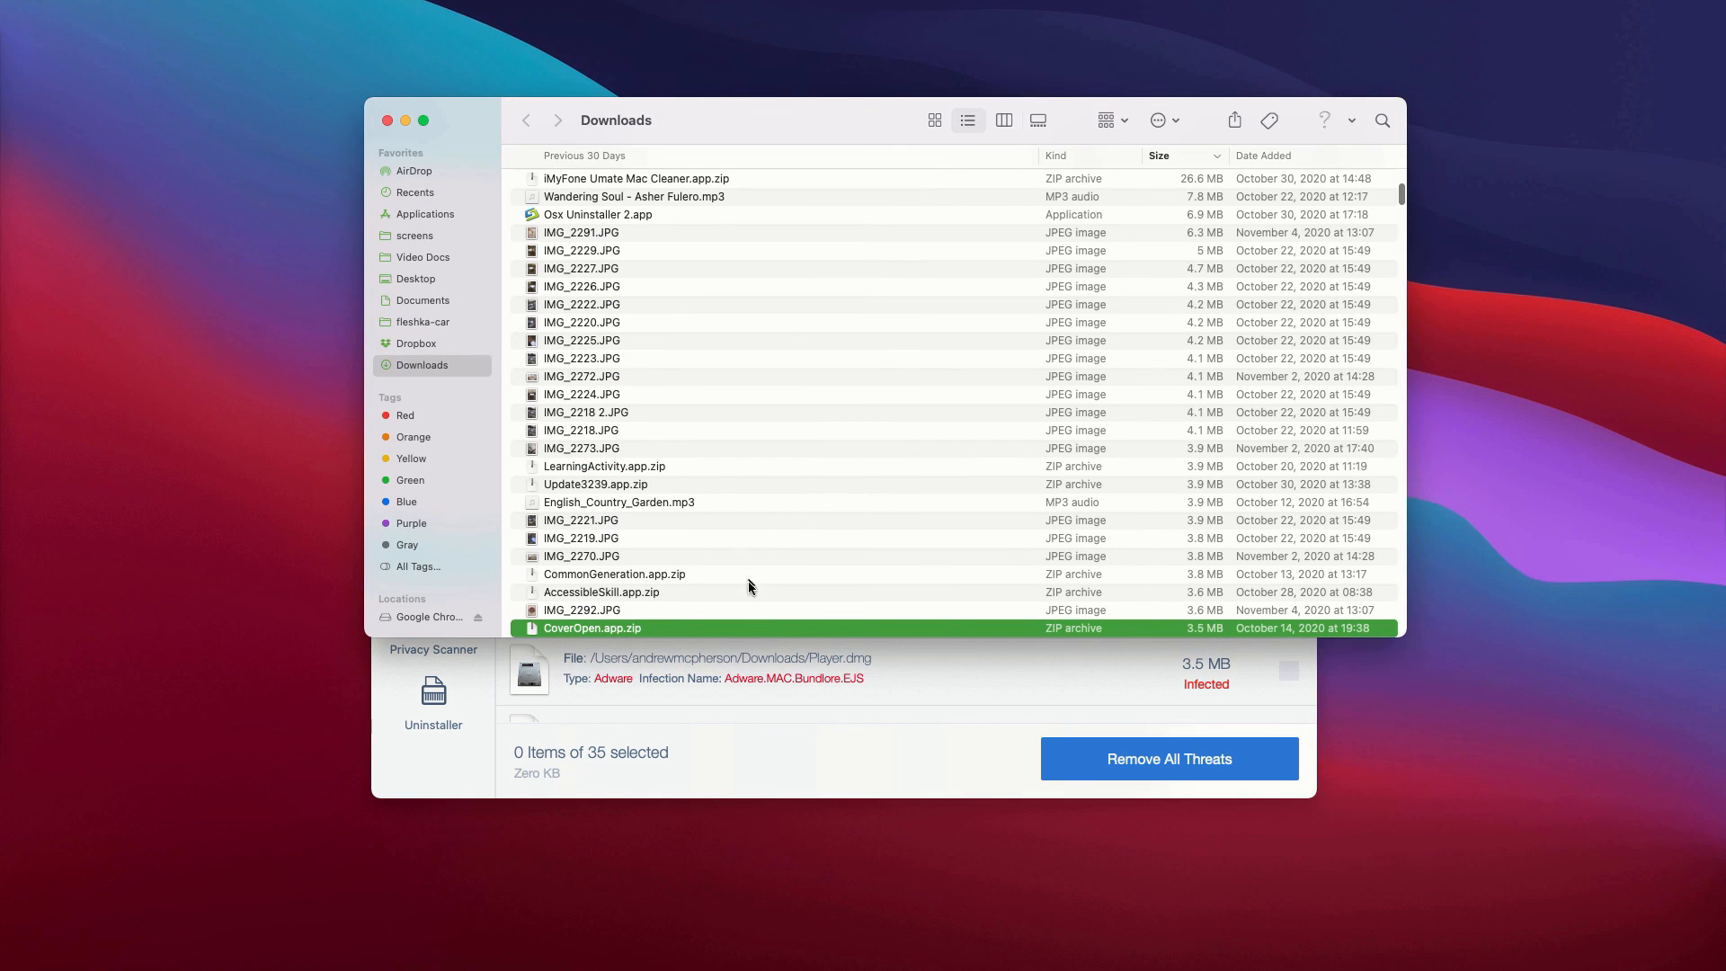
mouse_move(434, 200)
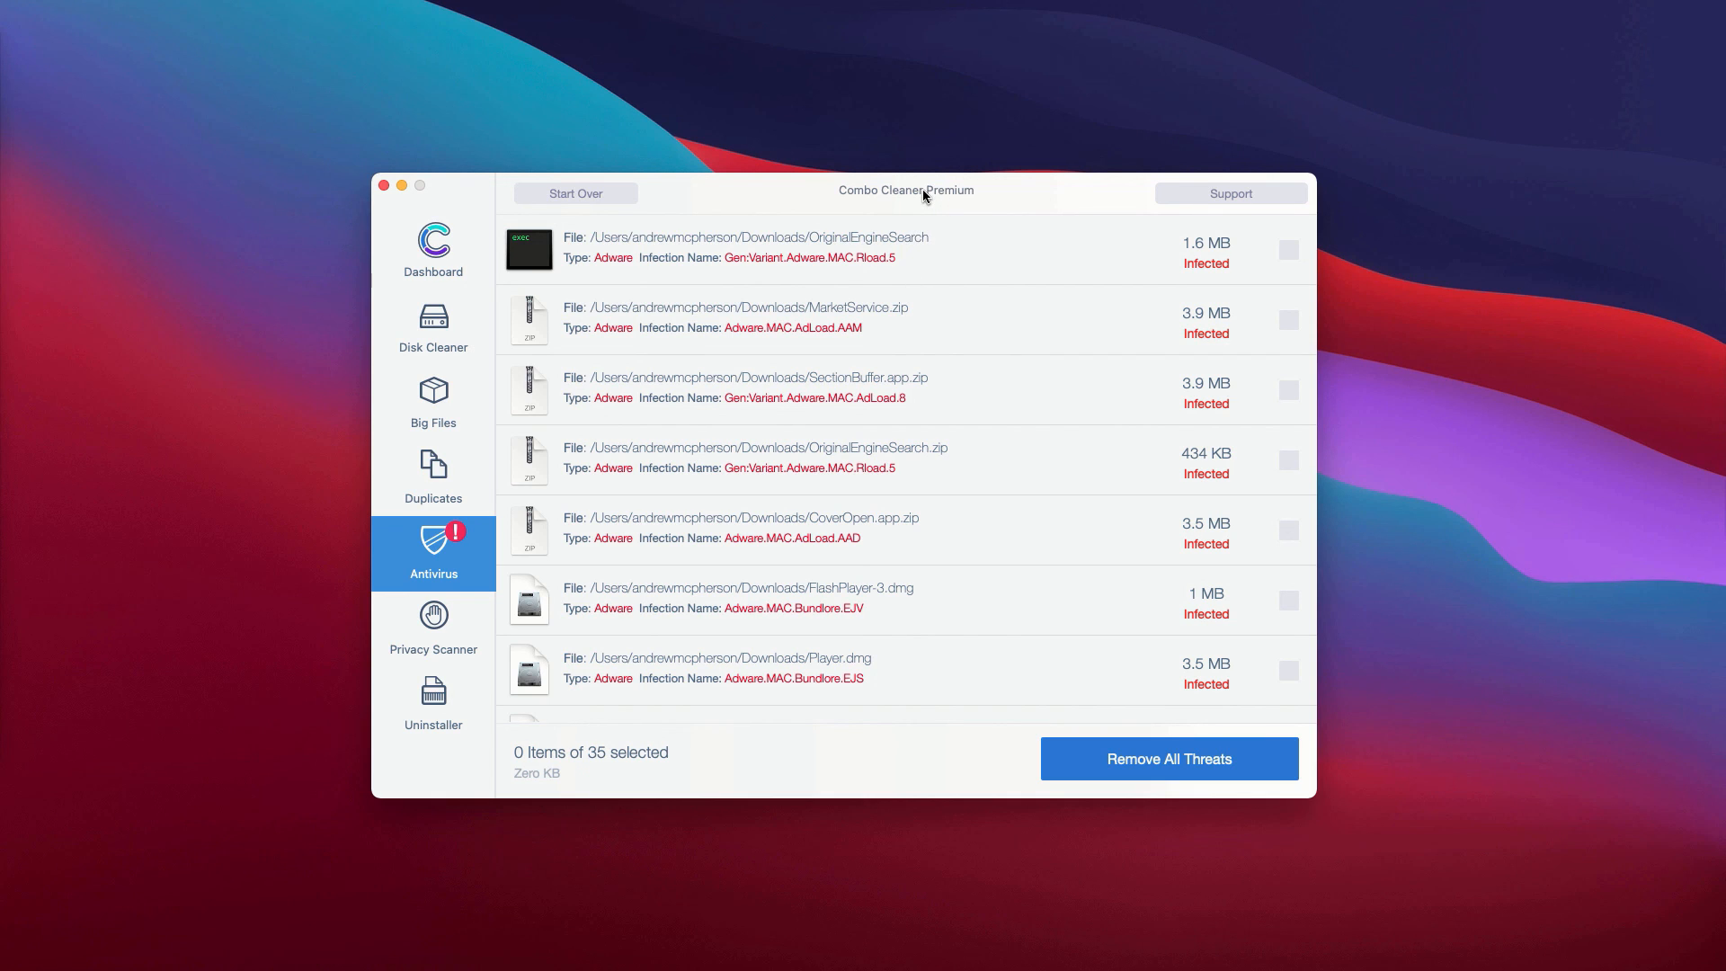
mouse_move(961, 200)
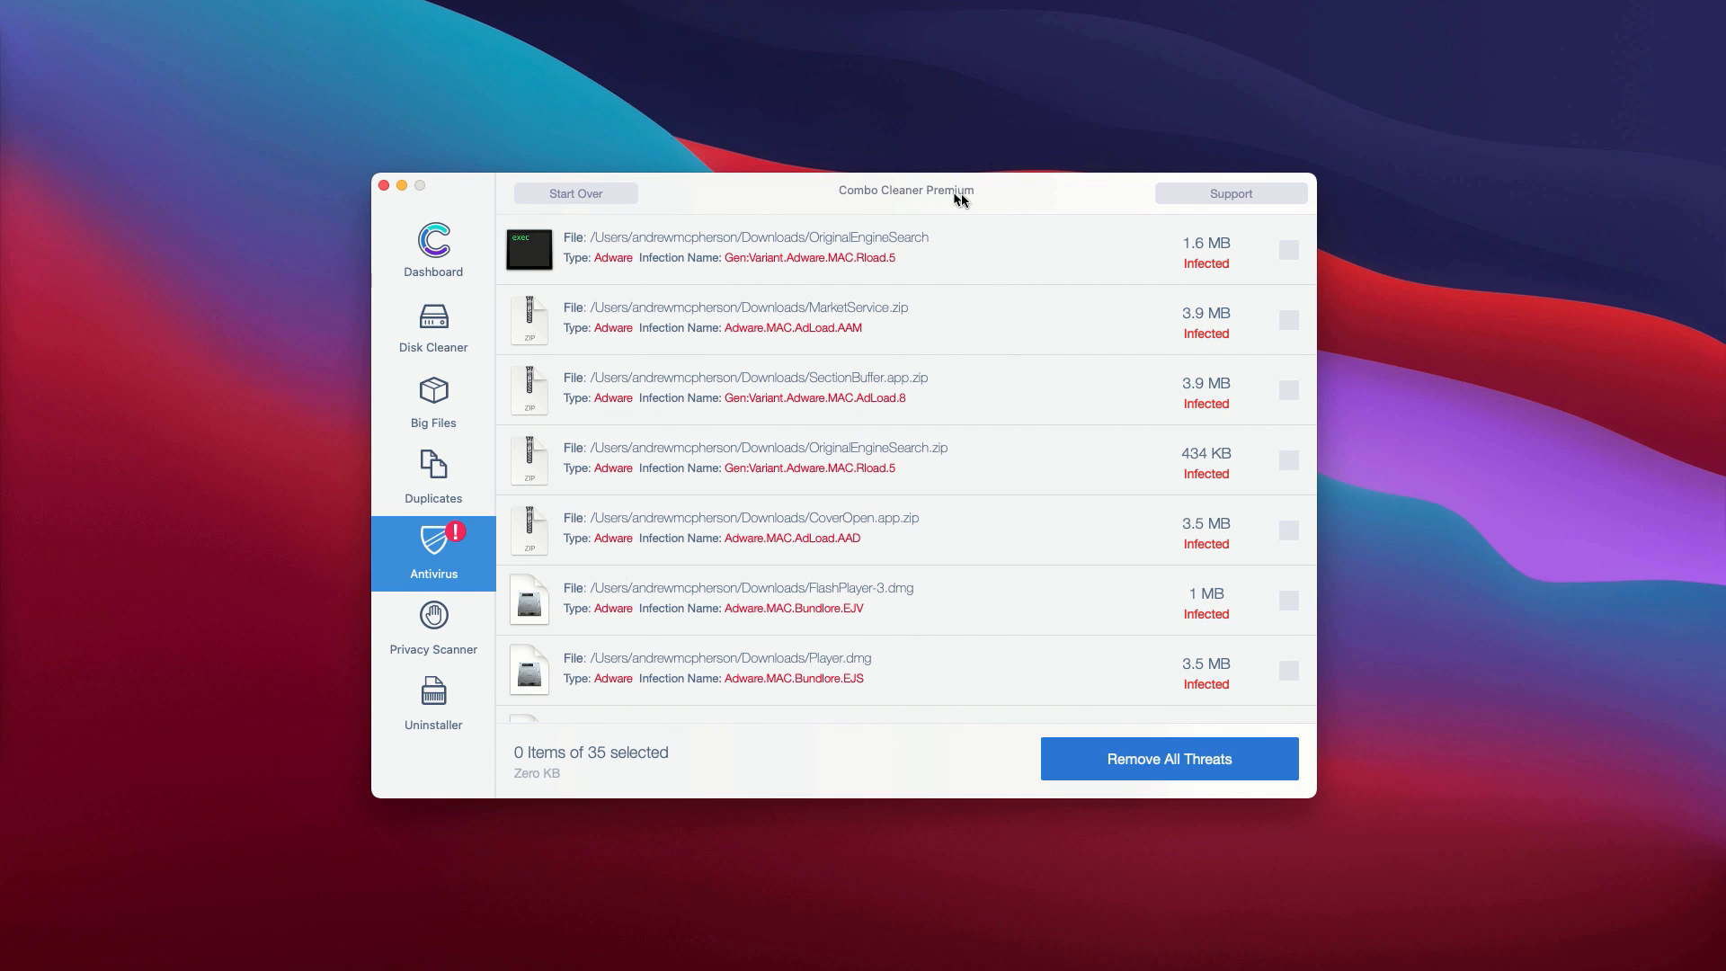